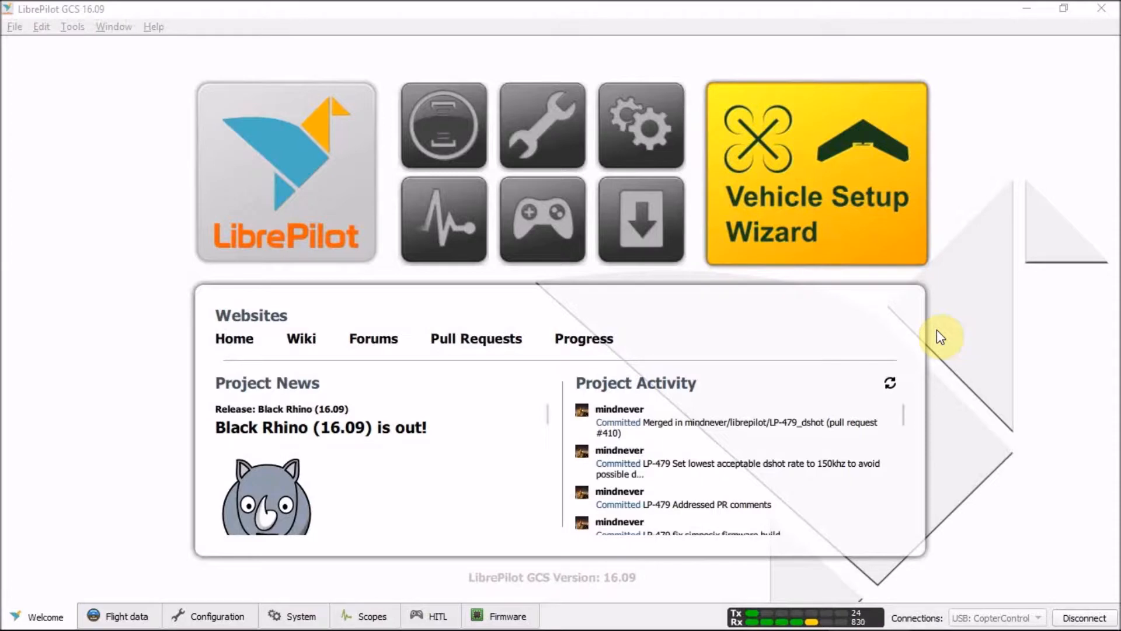
{"action": "mouse_move", "coordinate": [1028, 341]}
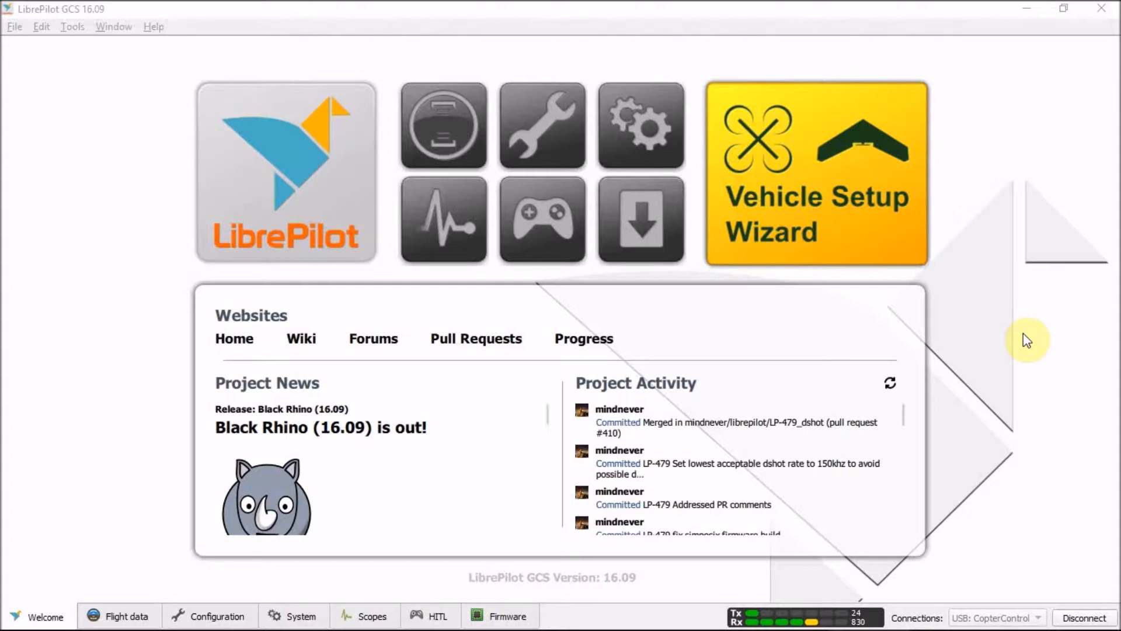
{"action": "mouse_move", "coordinate": [542, 125]}
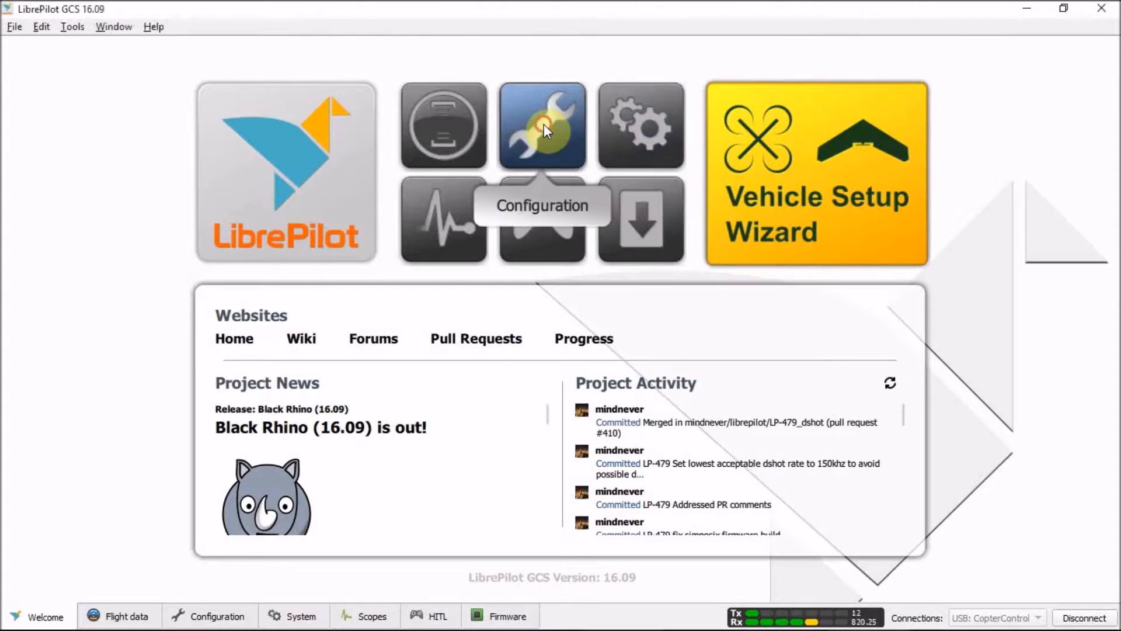
Show the receiver failsafe values: throttle and yaw at -100%, other channels at 0%
{"action": "left_click", "coordinate": [542, 124]}
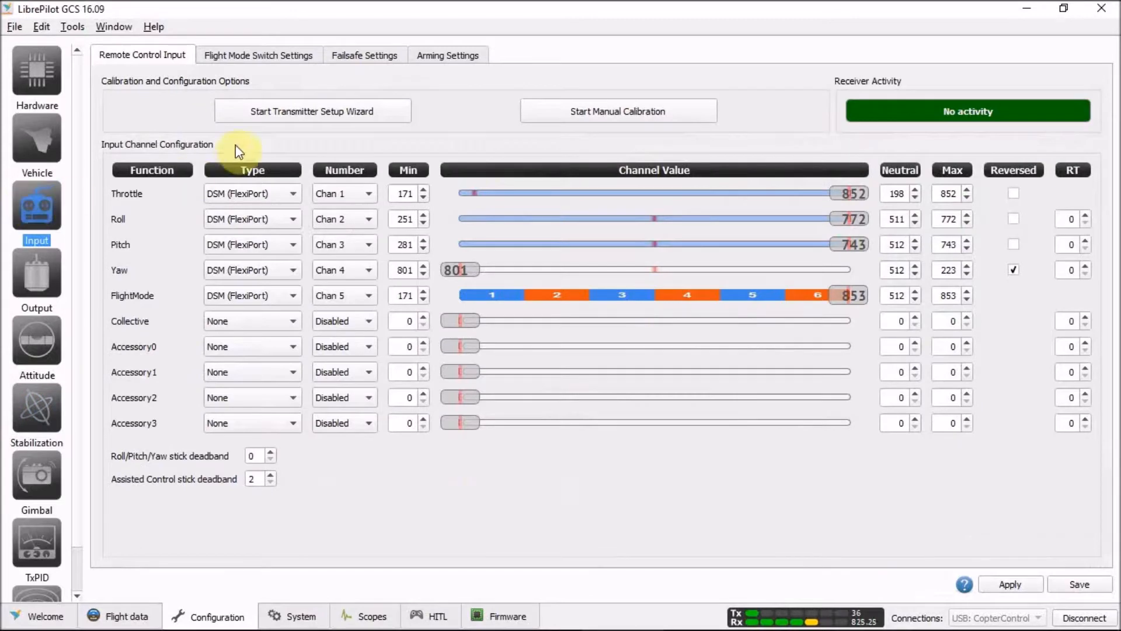
{"action": "mouse_move", "coordinate": [369, 55]}
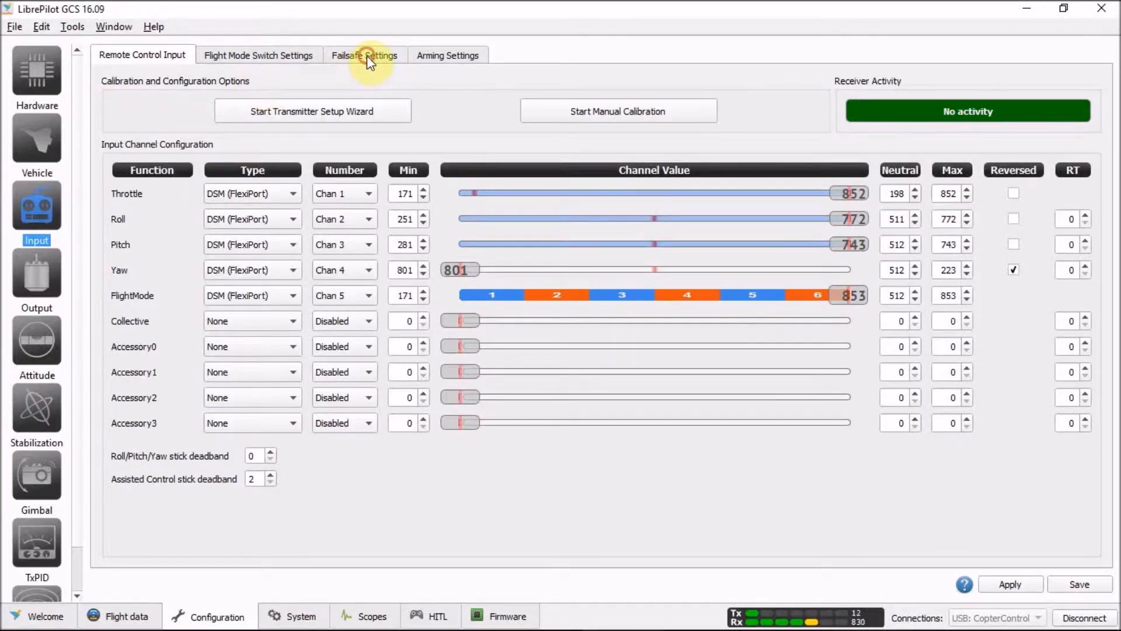
{"action": "left_click", "coordinate": [364, 55]}
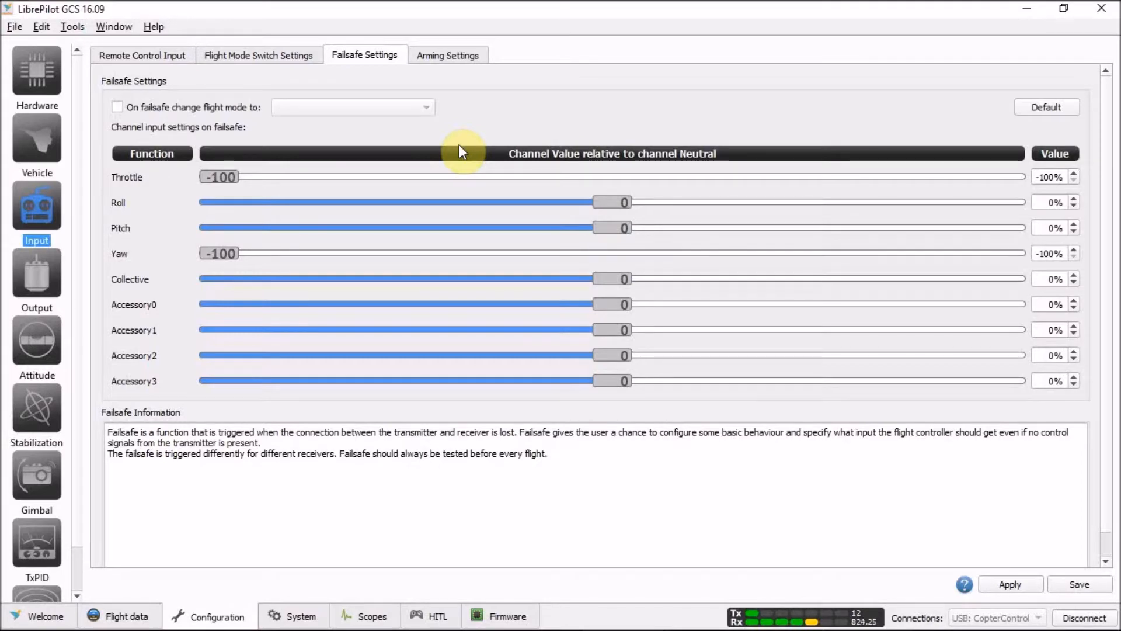
{"action": "mouse_move", "coordinate": [263, 189]}
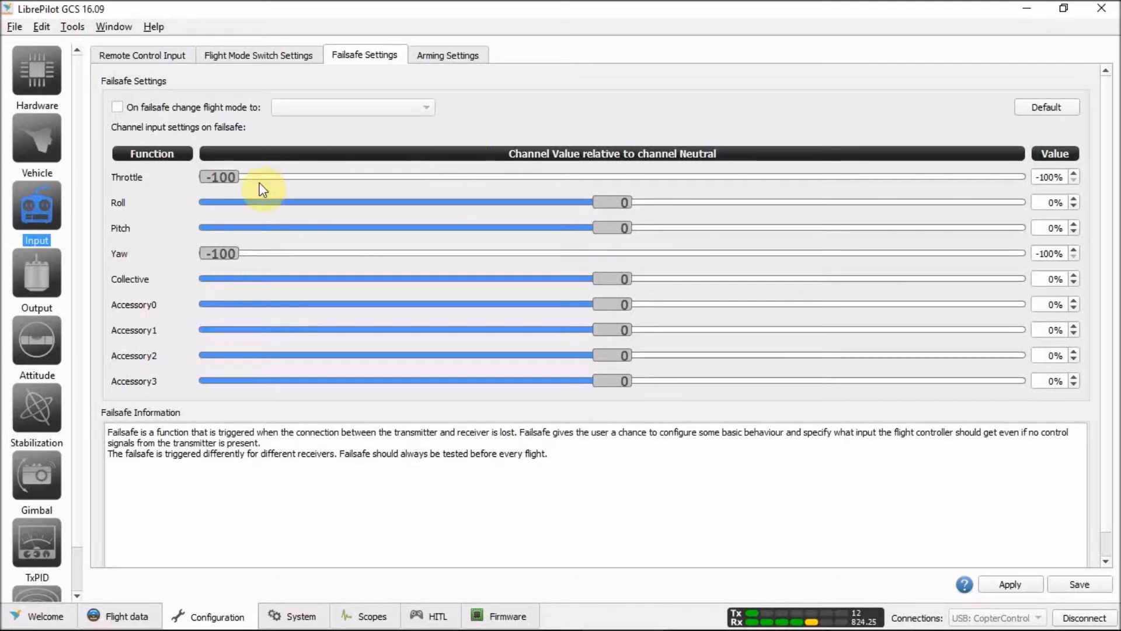
{"action": "mouse_move", "coordinate": [736, 269]}
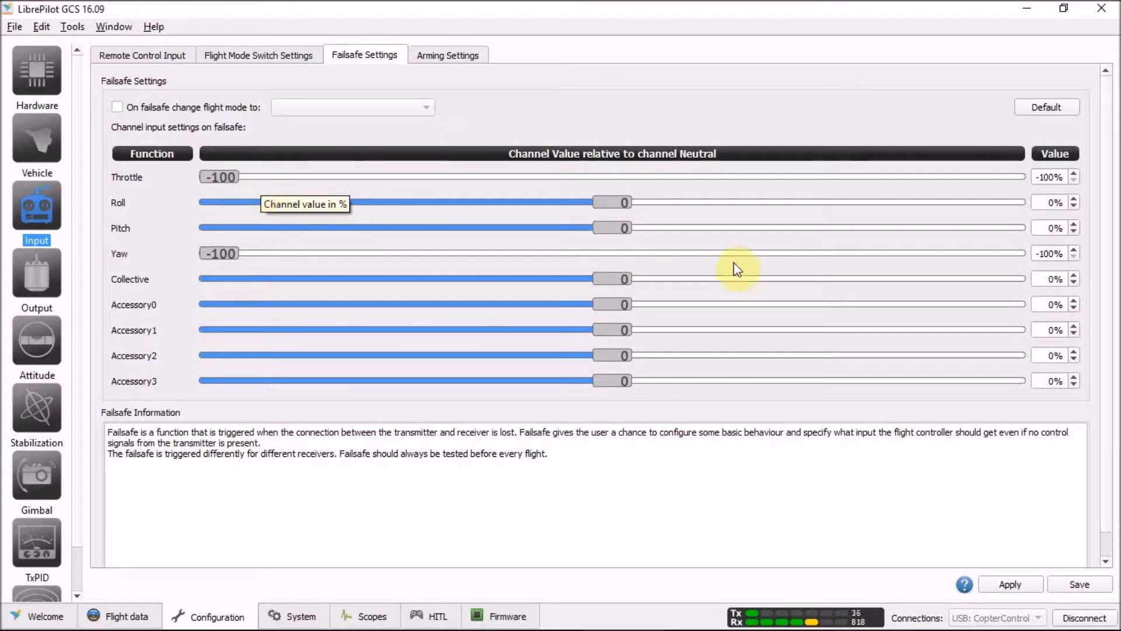
{"action": "mouse_move", "coordinate": [660, 235]}
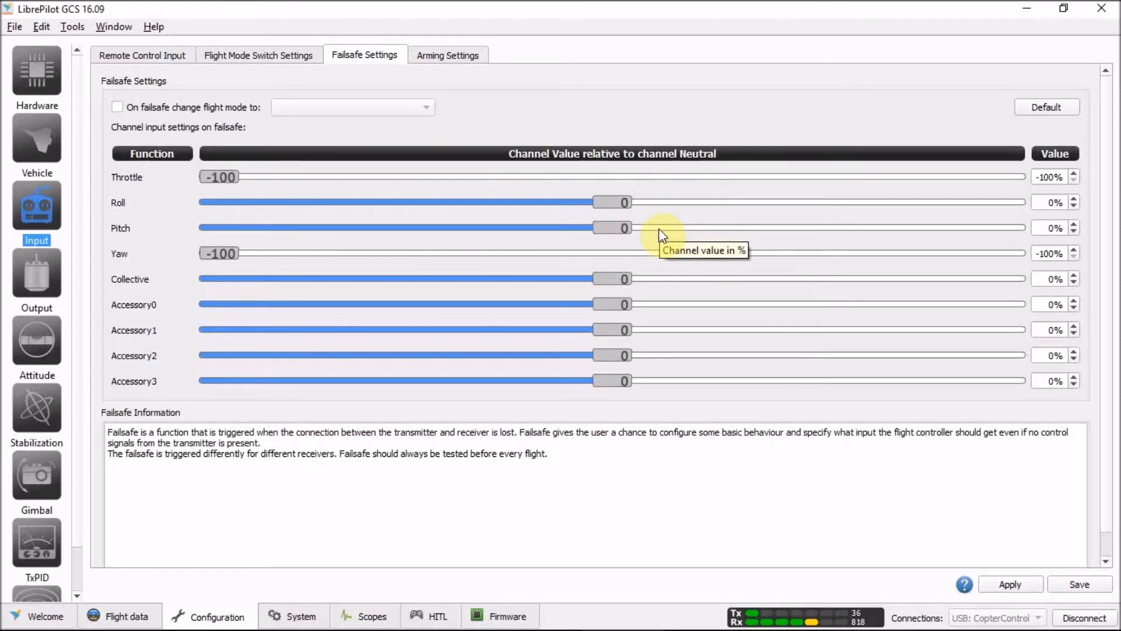
{"action": "mouse_move", "coordinate": [631, 202]}
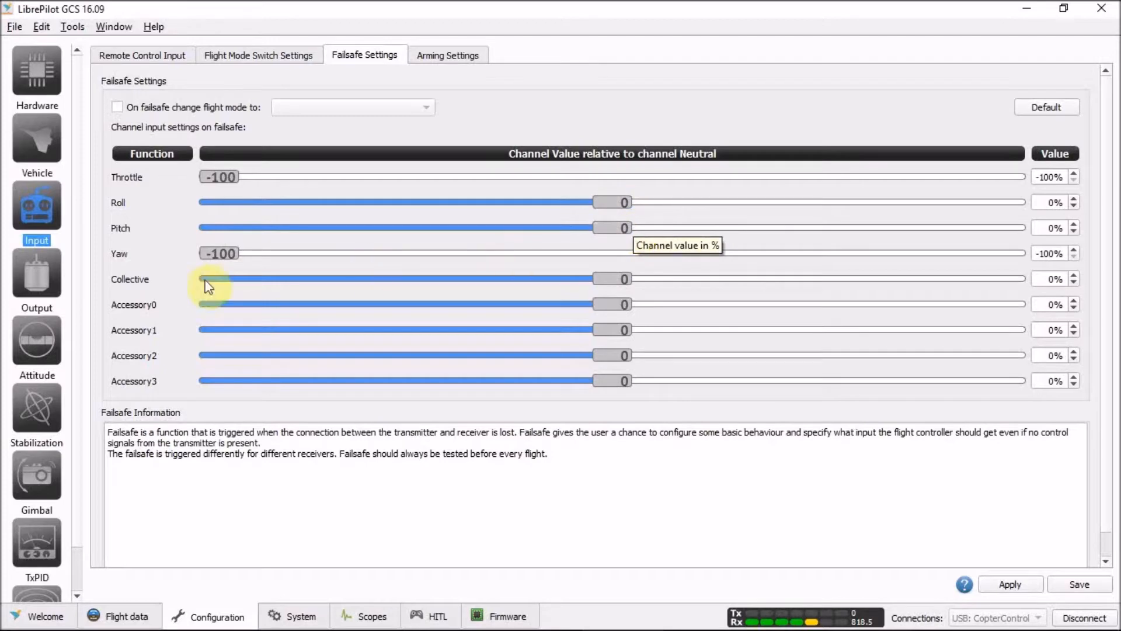
{"action": "mouse_move", "coordinate": [220, 264]}
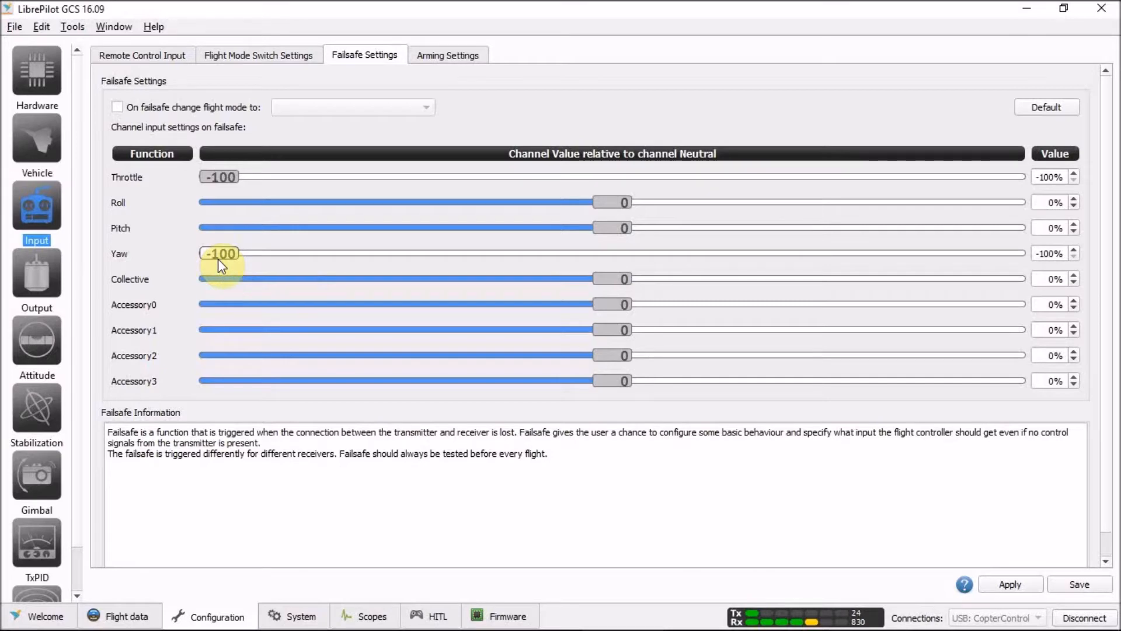
{"action": "mouse_move", "coordinate": [100, 418]}
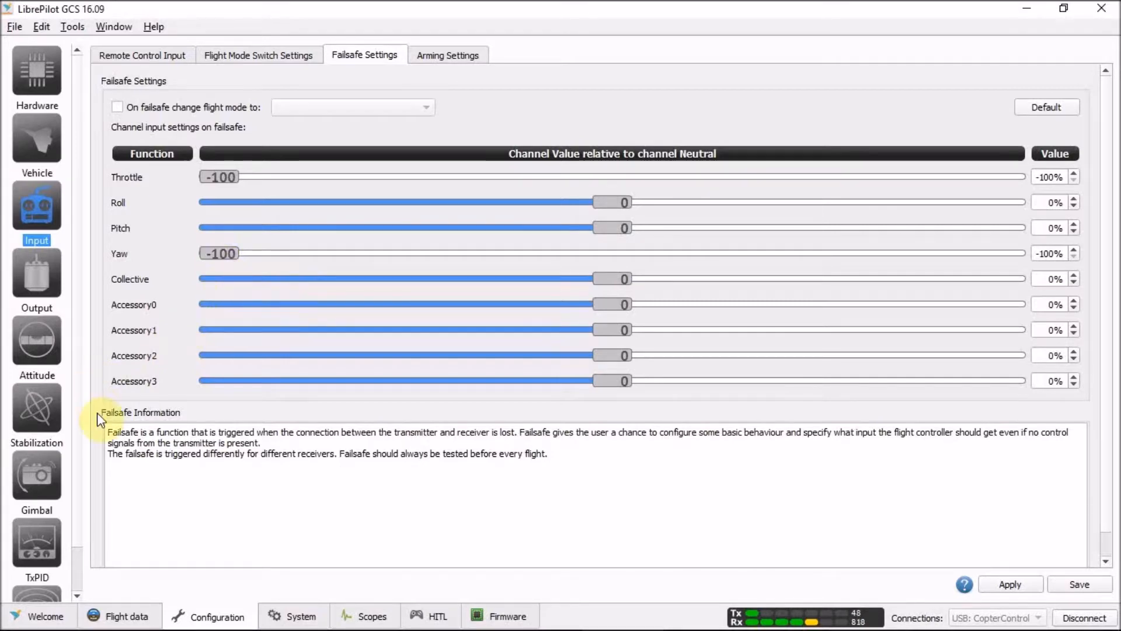
{"action": "mouse_move", "coordinate": [37, 408]}
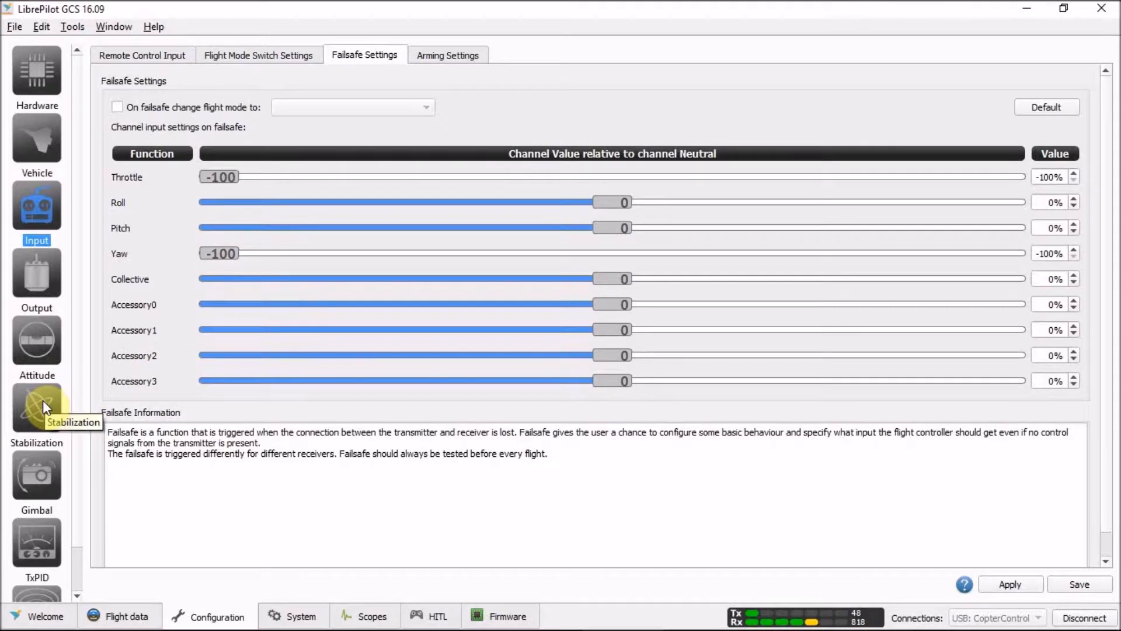
Display Settings Bank 1's advanced responsiveness, rate and attitude PID values for roll, pitch and yaw
{"action": "left_click", "coordinate": [36, 408]}
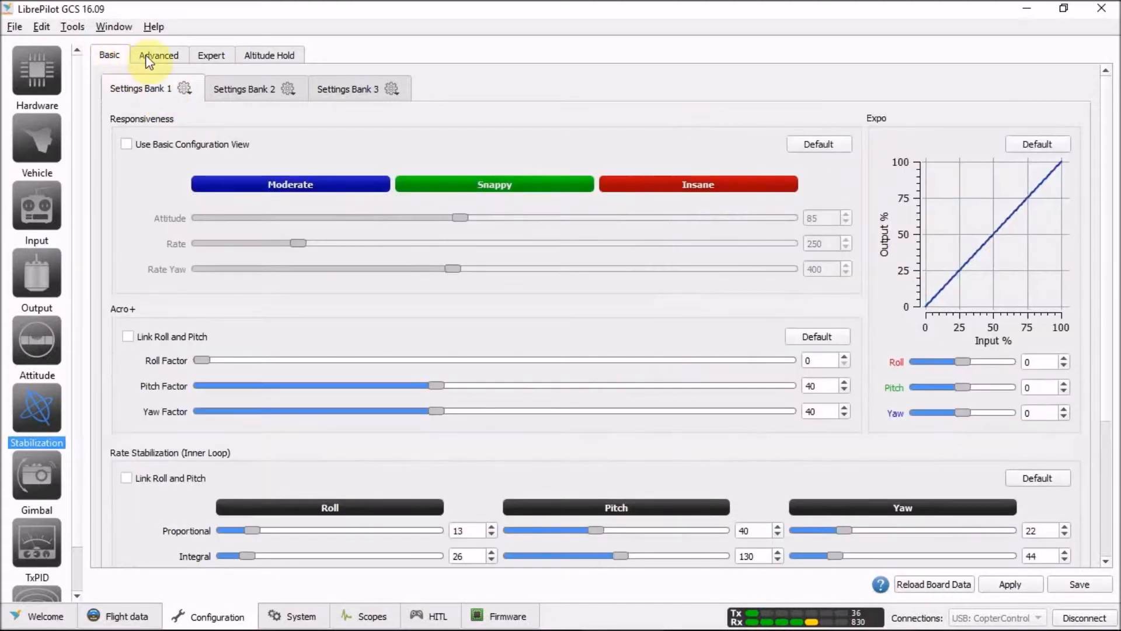
{"action": "left_click", "coordinate": [158, 55]}
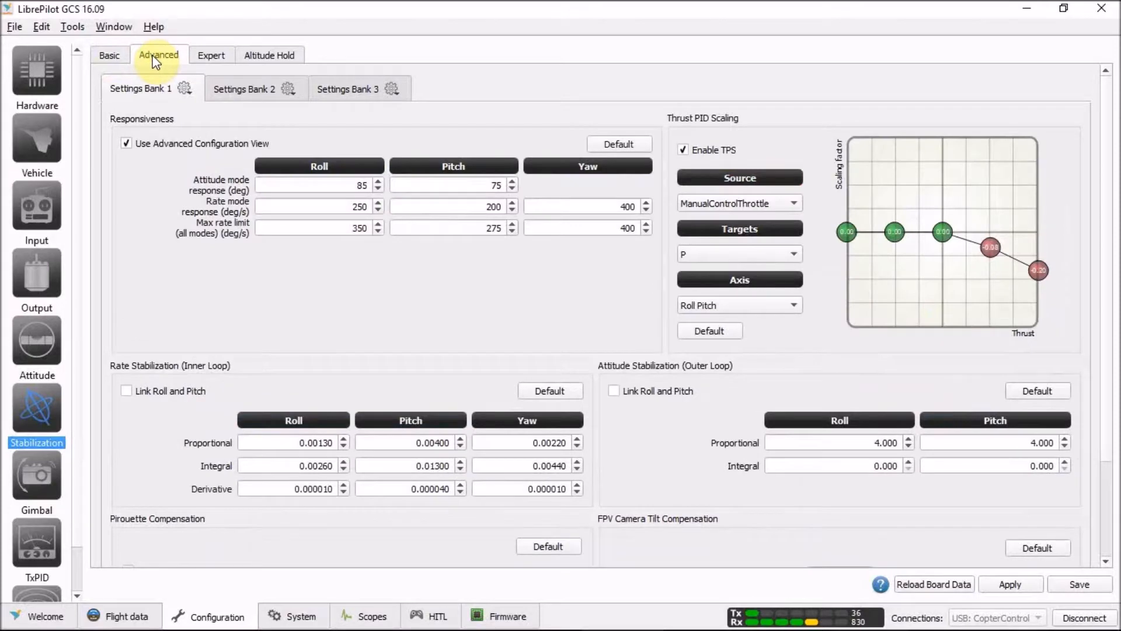
{"action": "mouse_move", "coordinate": [150, 96]}
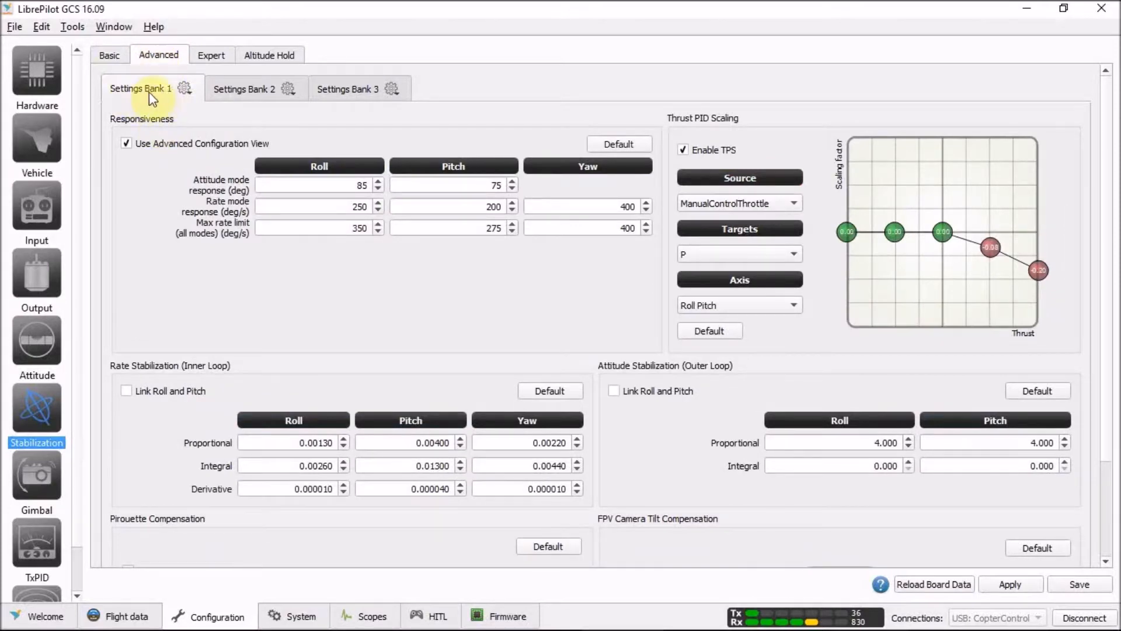
{"action": "mouse_move", "coordinate": [227, 122]}
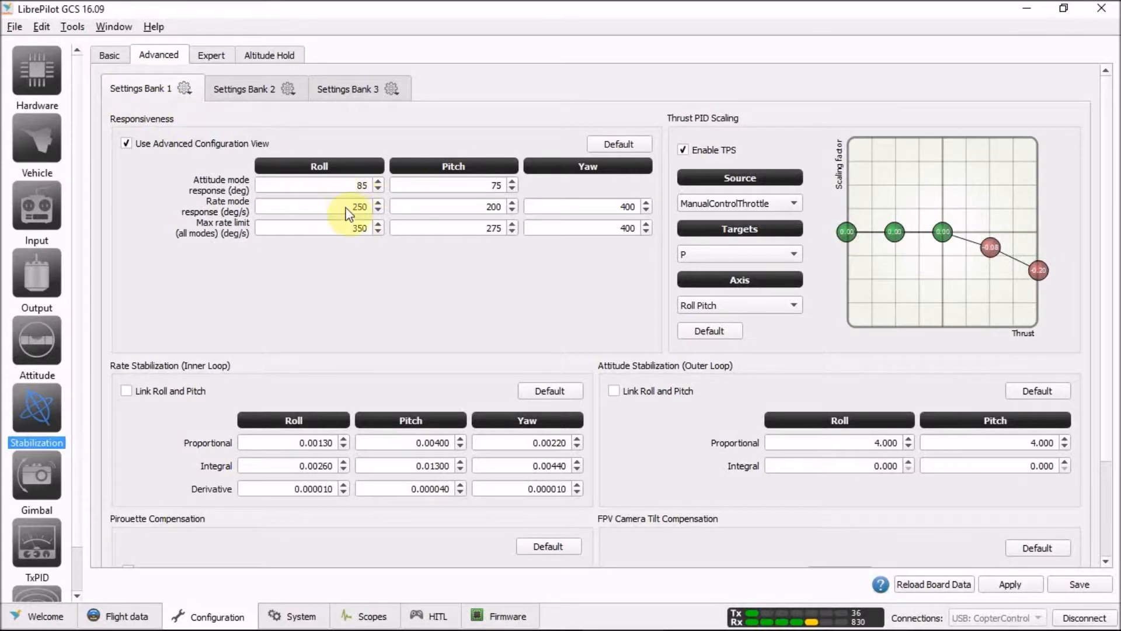
{"action": "mouse_move", "coordinate": [604, 223]}
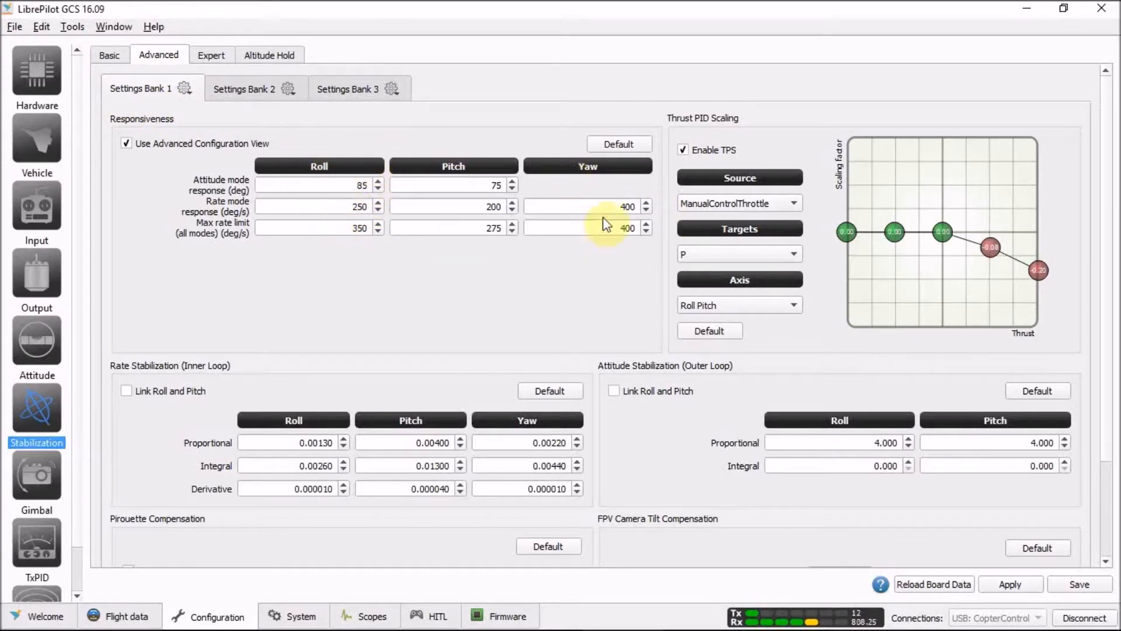
{"action": "mouse_move", "coordinate": [706, 187]}
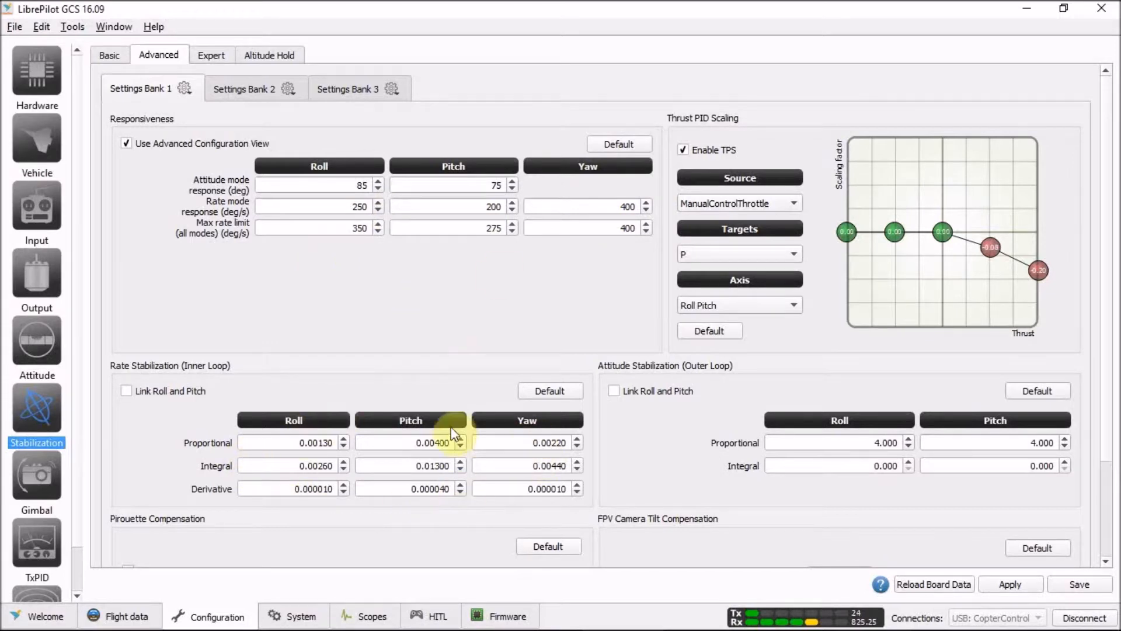
{"action": "mouse_move", "coordinate": [198, 438]}
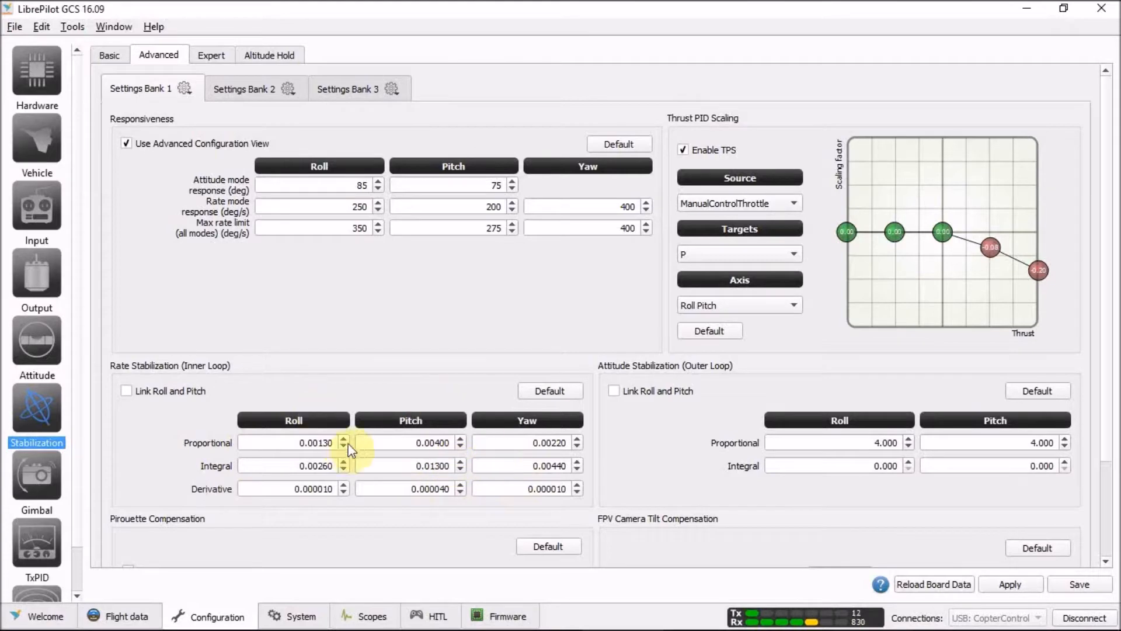
{"action": "mouse_move", "coordinate": [826, 458]}
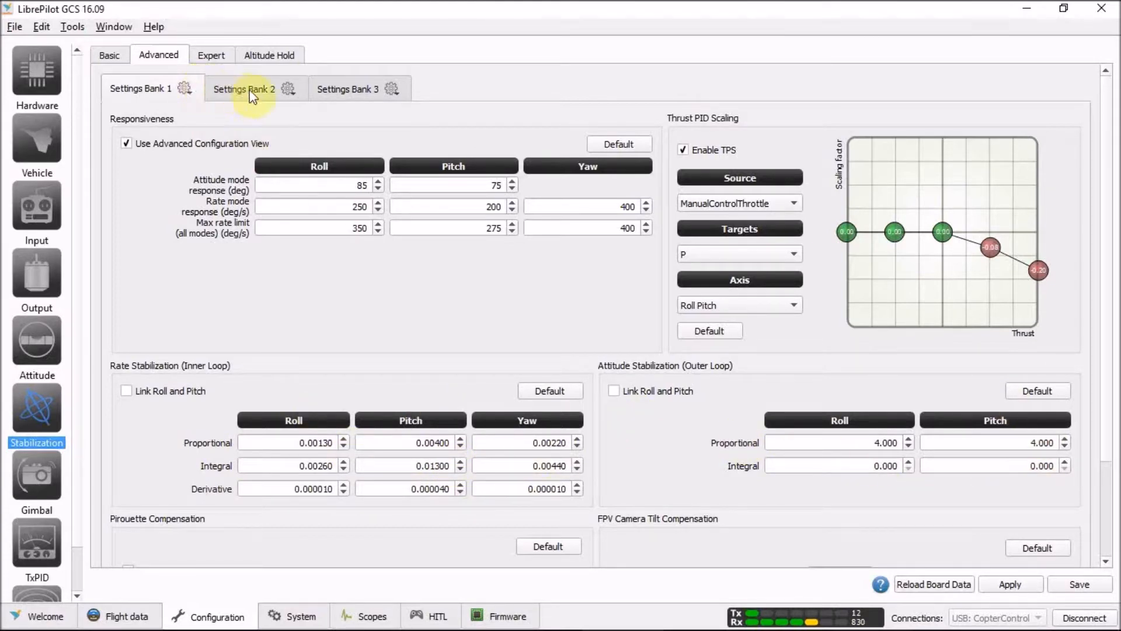
Compare Settings Bank 2's stabilization values, then display Settings Bank 3's responsiveness and PIDs
{"action": "left_click", "coordinate": [245, 88]}
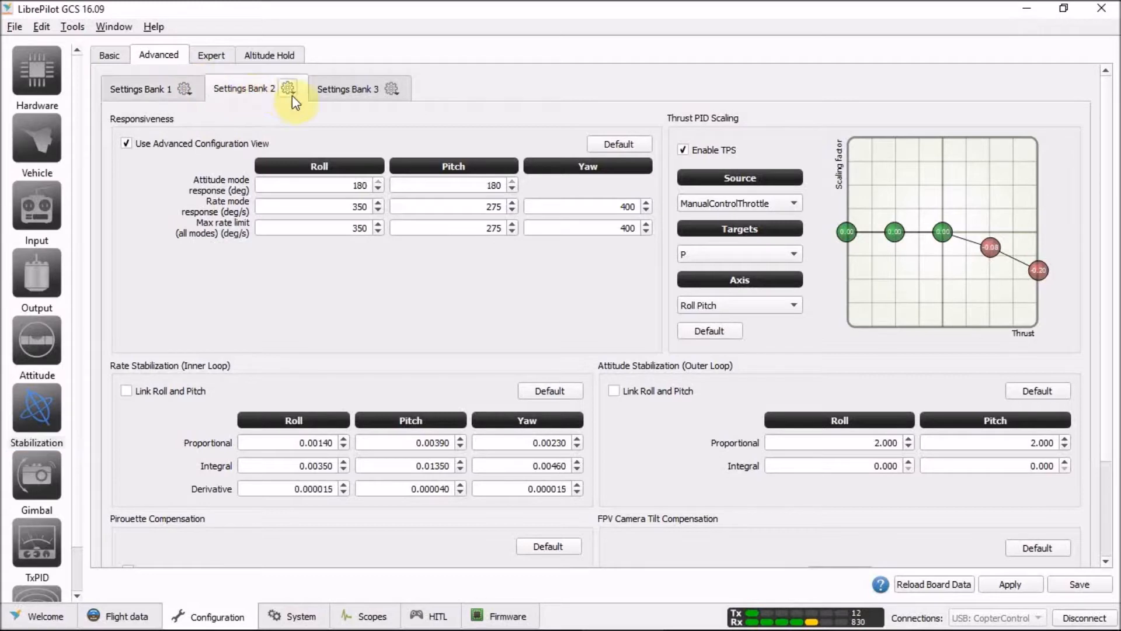
{"action": "mouse_move", "coordinate": [398, 309]}
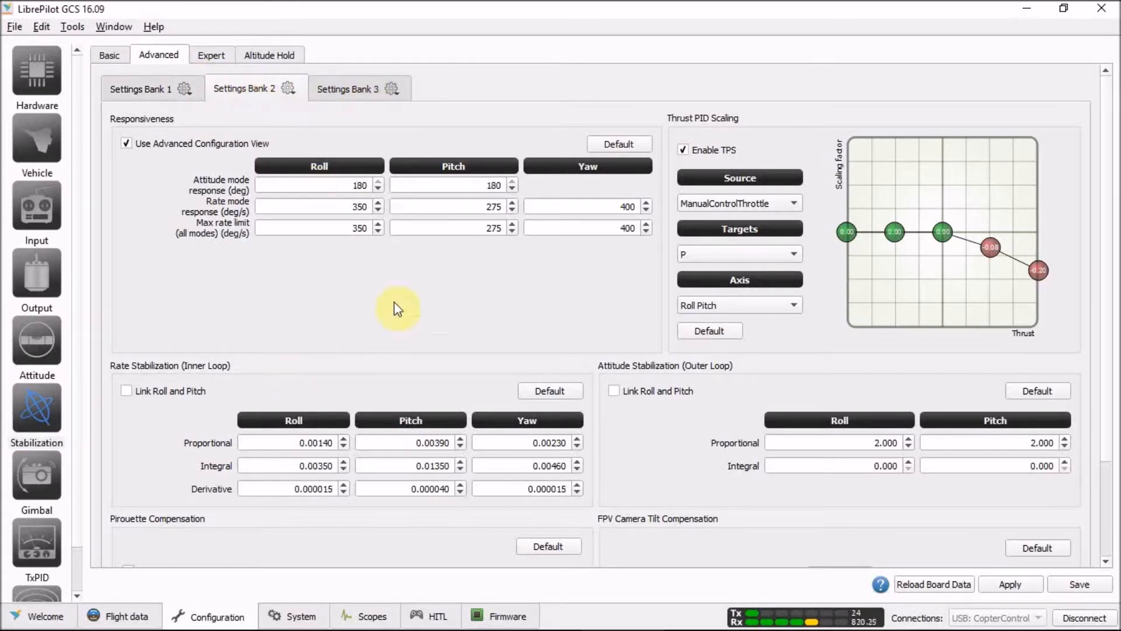
{"action": "mouse_move", "coordinate": [317, 326]}
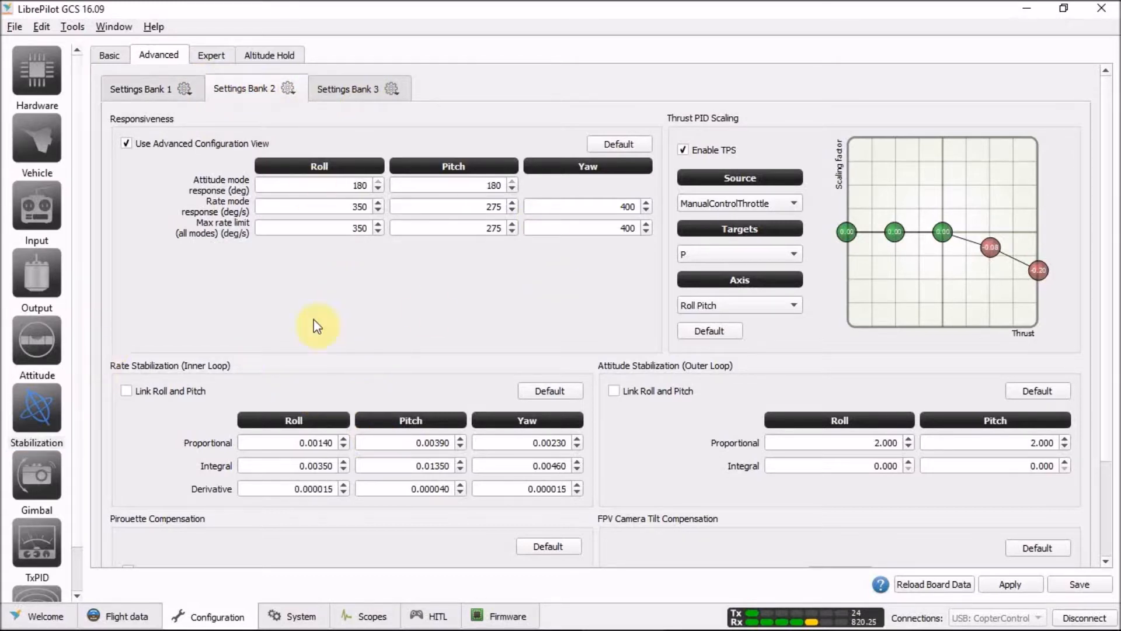
{"action": "mouse_move", "coordinate": [371, 116]}
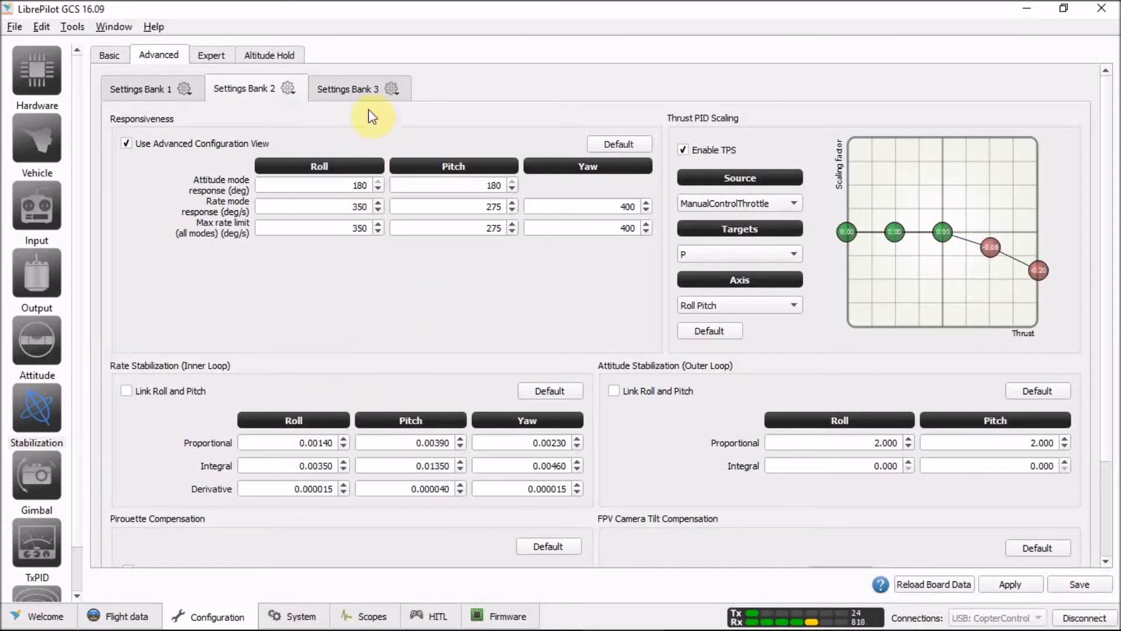
{"action": "left_click", "coordinate": [348, 88]}
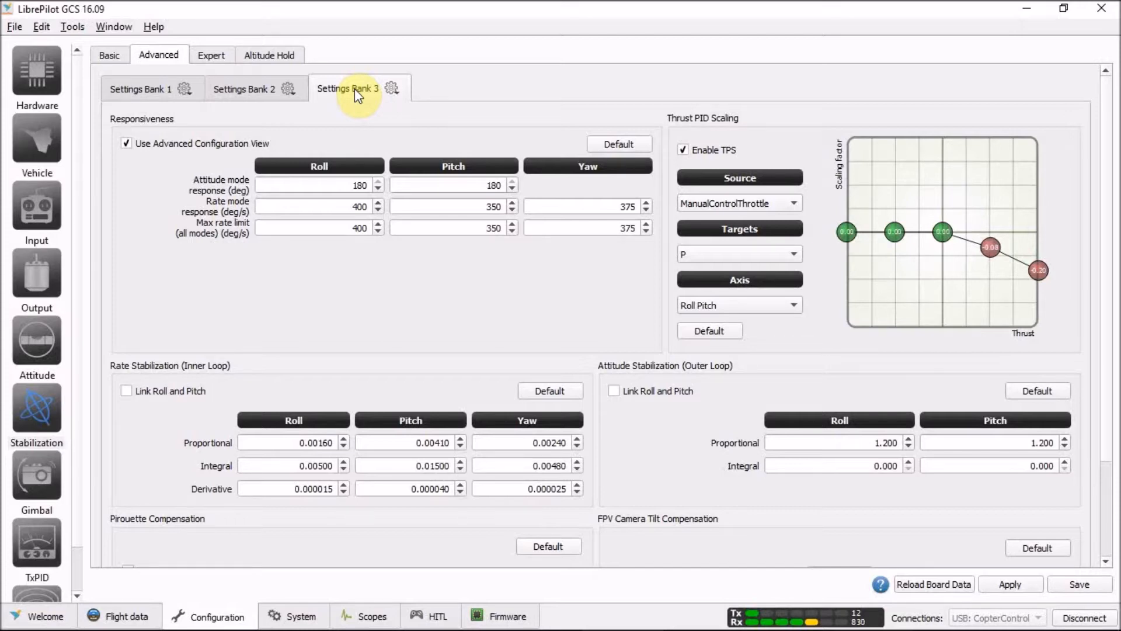
{"action": "mouse_move", "coordinate": [336, 122]}
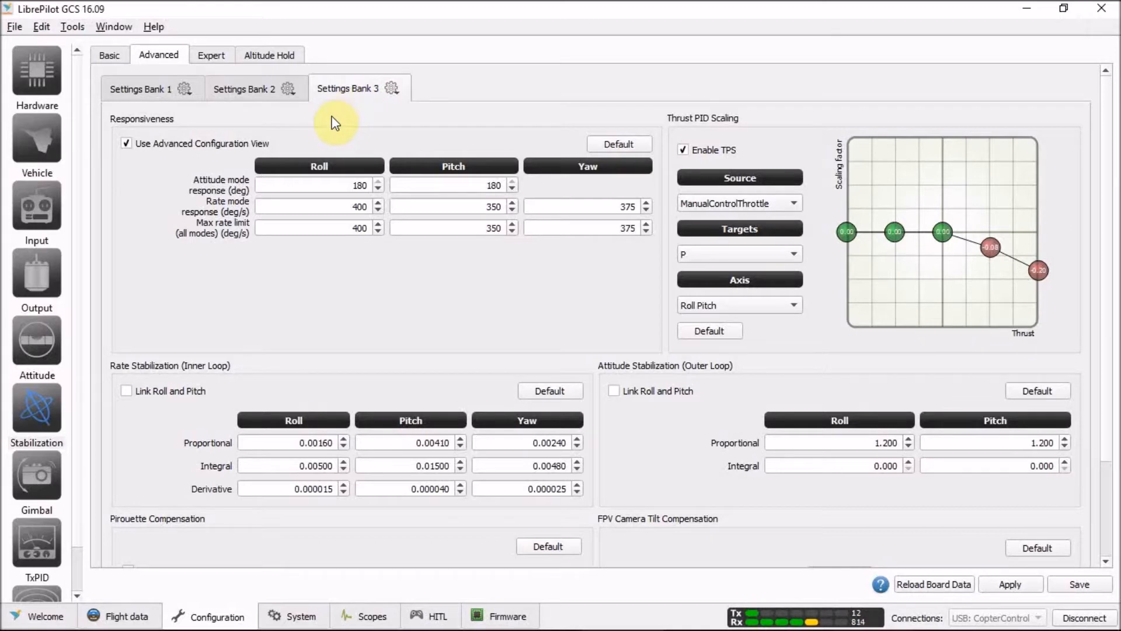
{"action": "mouse_move", "coordinate": [302, 124]}
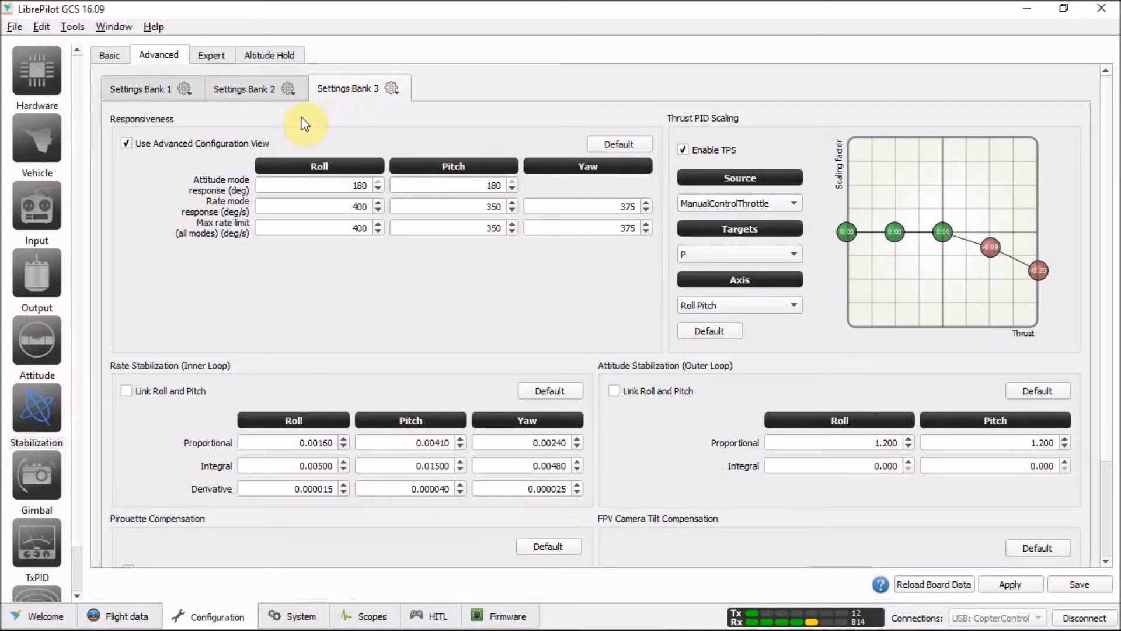
{"action": "mouse_move", "coordinate": [288, 203]}
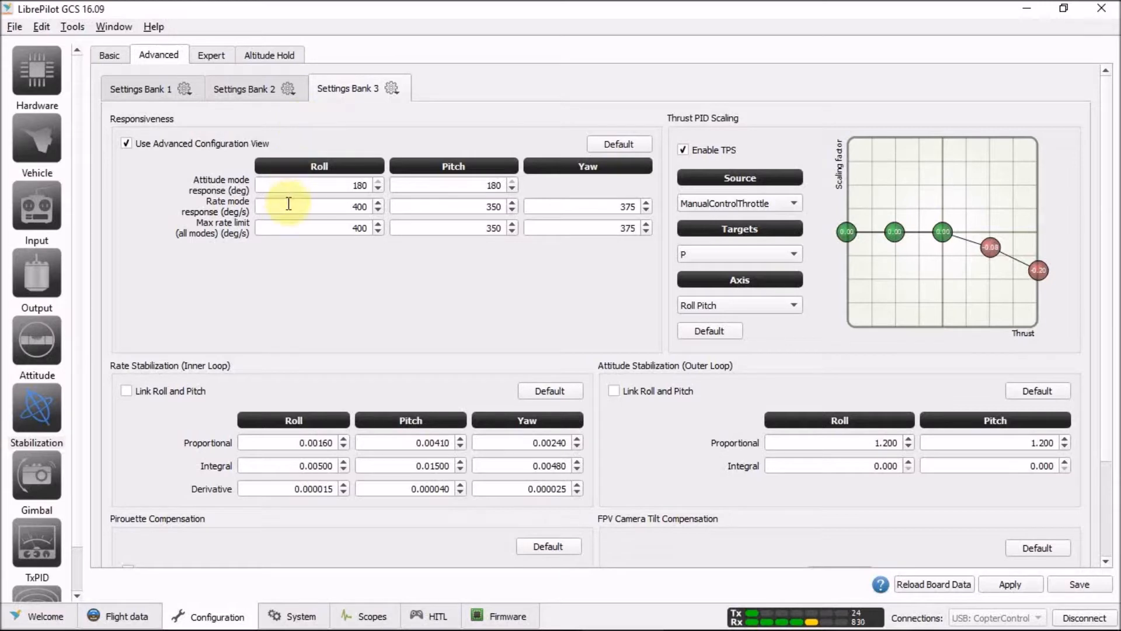
{"action": "mouse_move", "coordinate": [235, 96]}
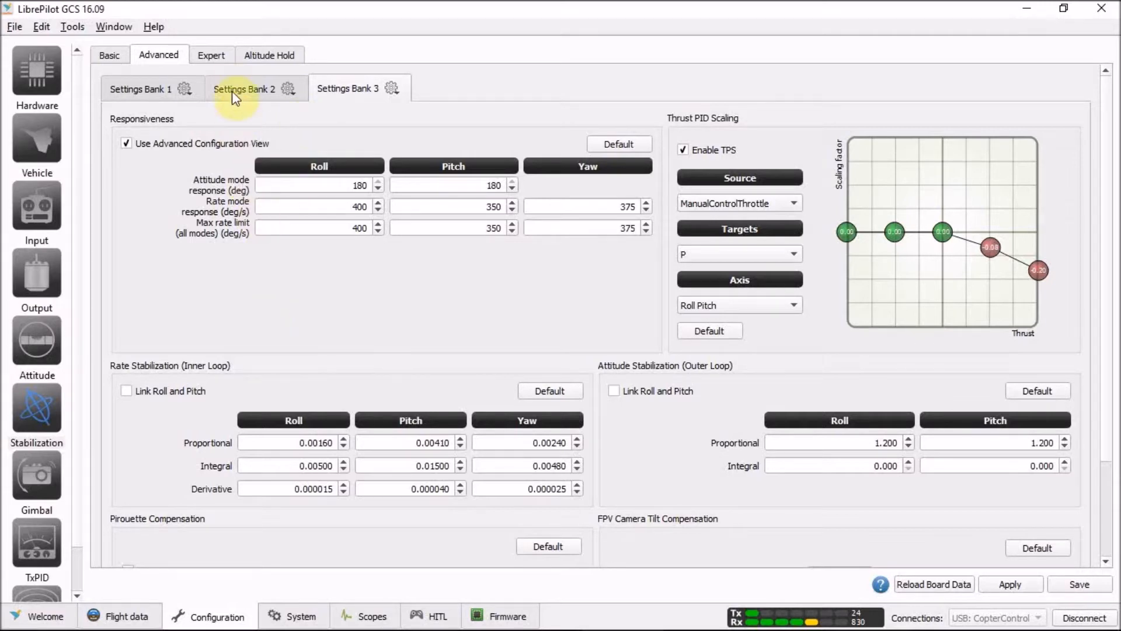
Display the Expert stabilization tab showing Gyro Noise Filtering at 0.008
{"action": "left_click", "coordinate": [211, 55]}
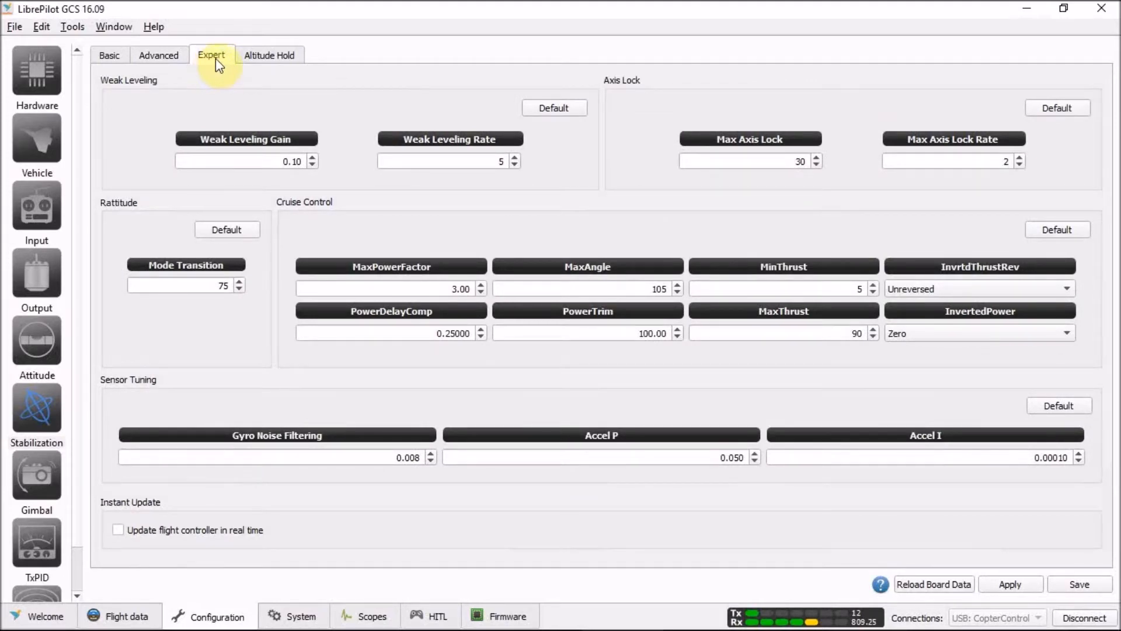
{"action": "mouse_move", "coordinate": [342, 308]}
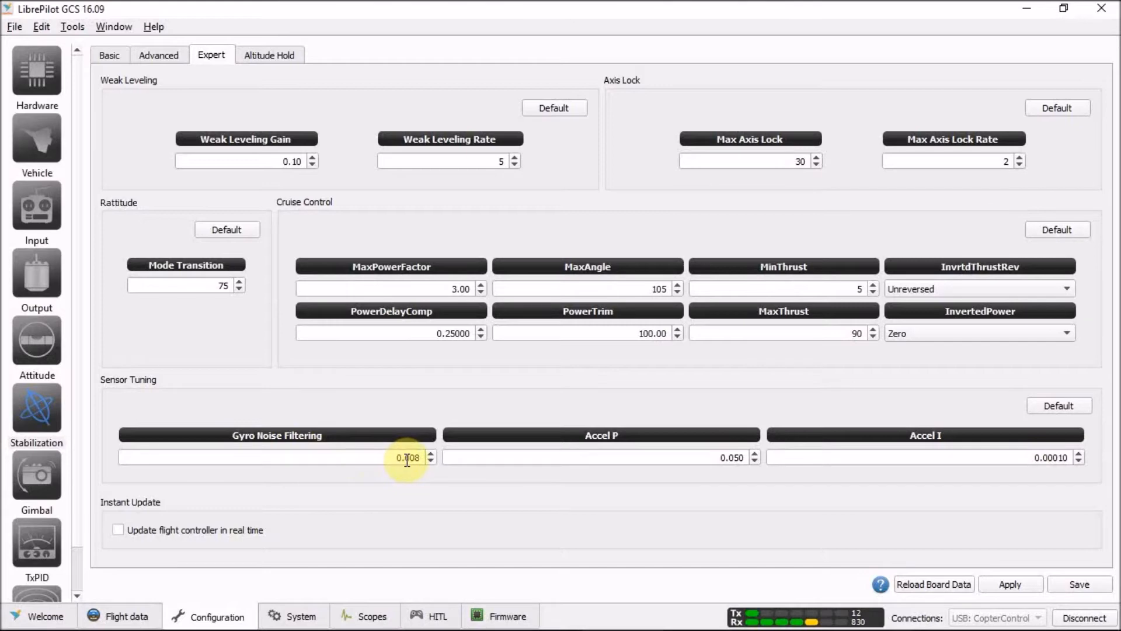
{"action": "mouse_move", "coordinate": [407, 458]}
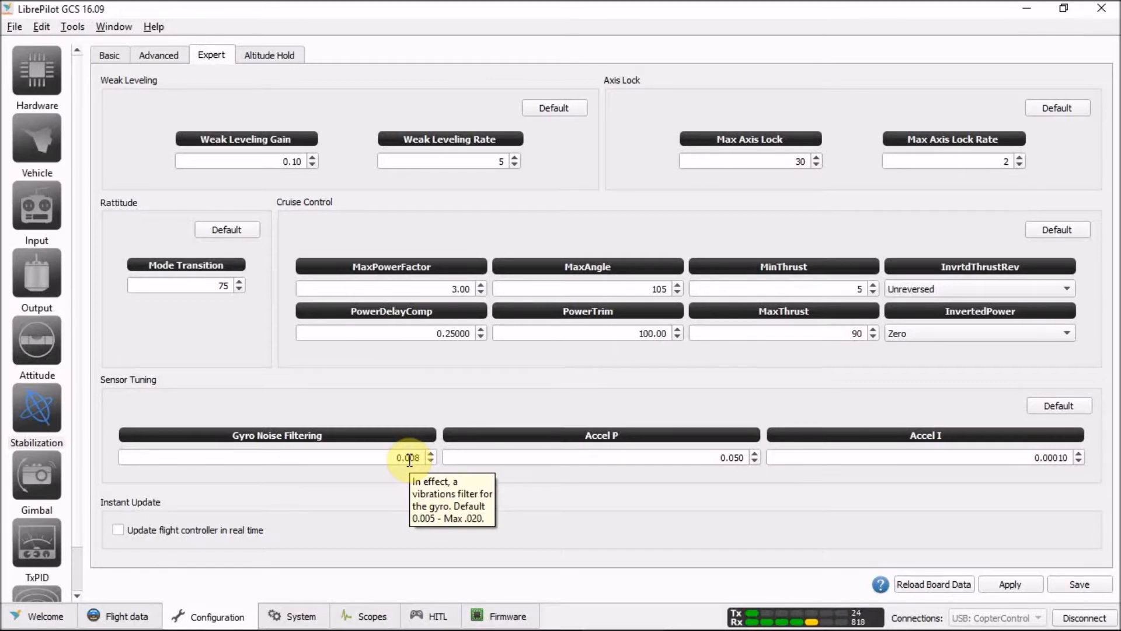
{"action": "mouse_move", "coordinate": [409, 461]}
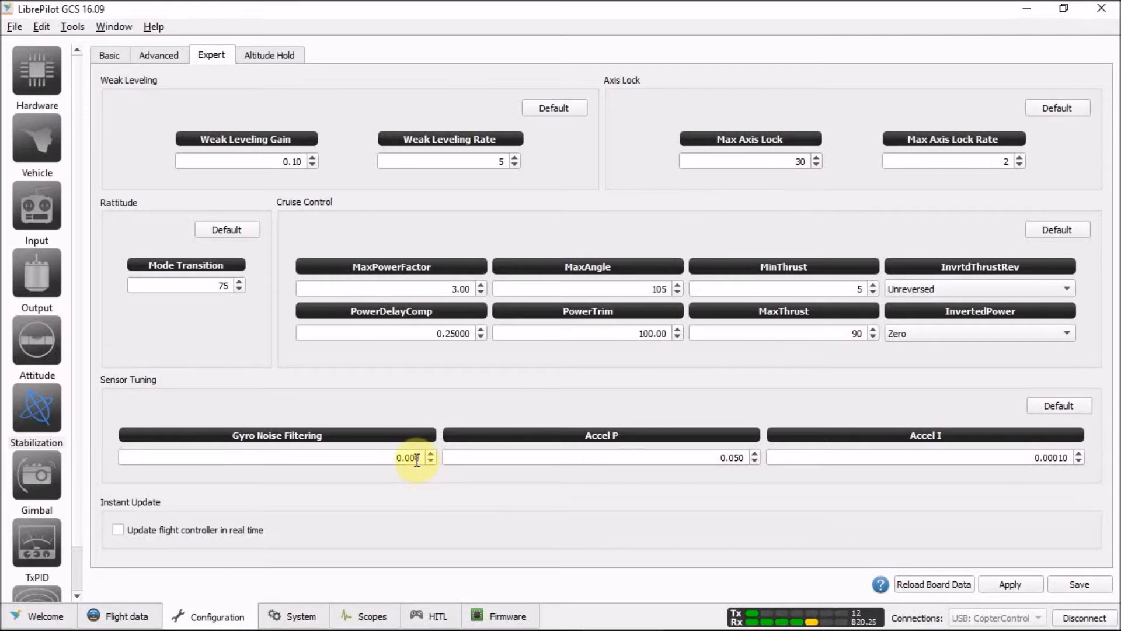
{"action": "left_click", "coordinate": [430, 454]}
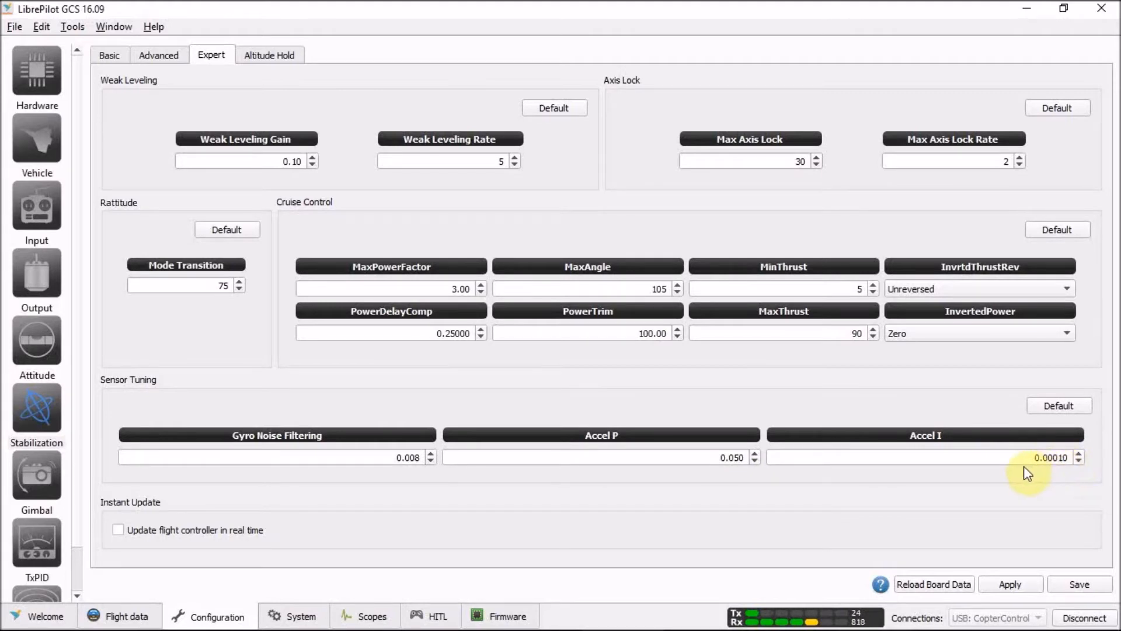
{"action": "mouse_move", "coordinate": [1019, 472]}
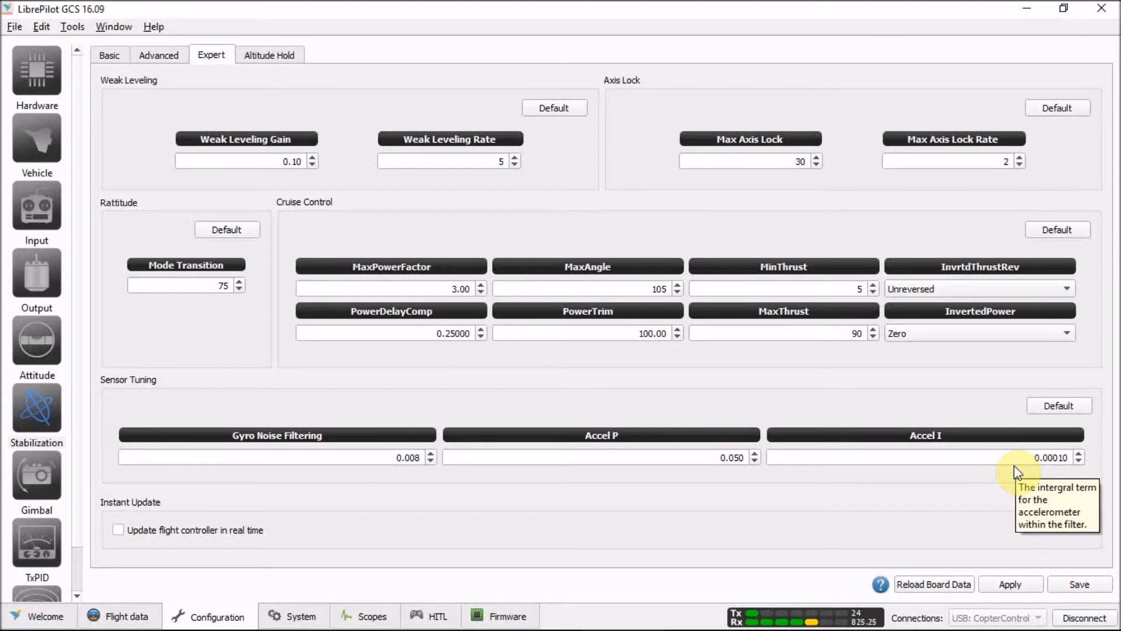
{"action": "mouse_move", "coordinate": [764, 570]}
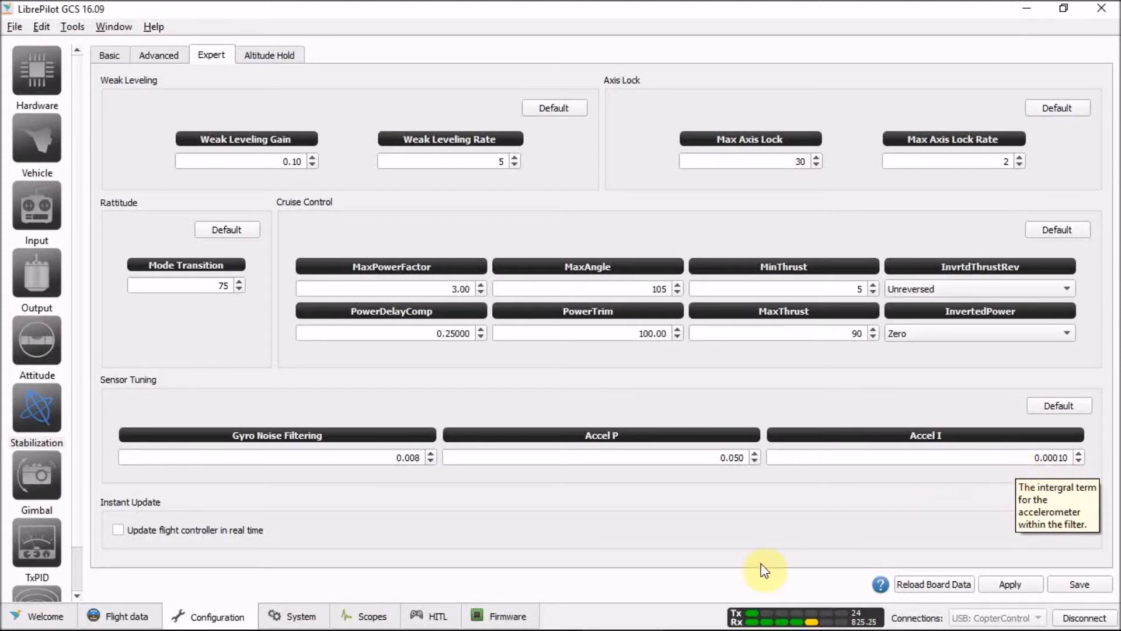
{"action": "mouse_move", "coordinate": [499, 541]}
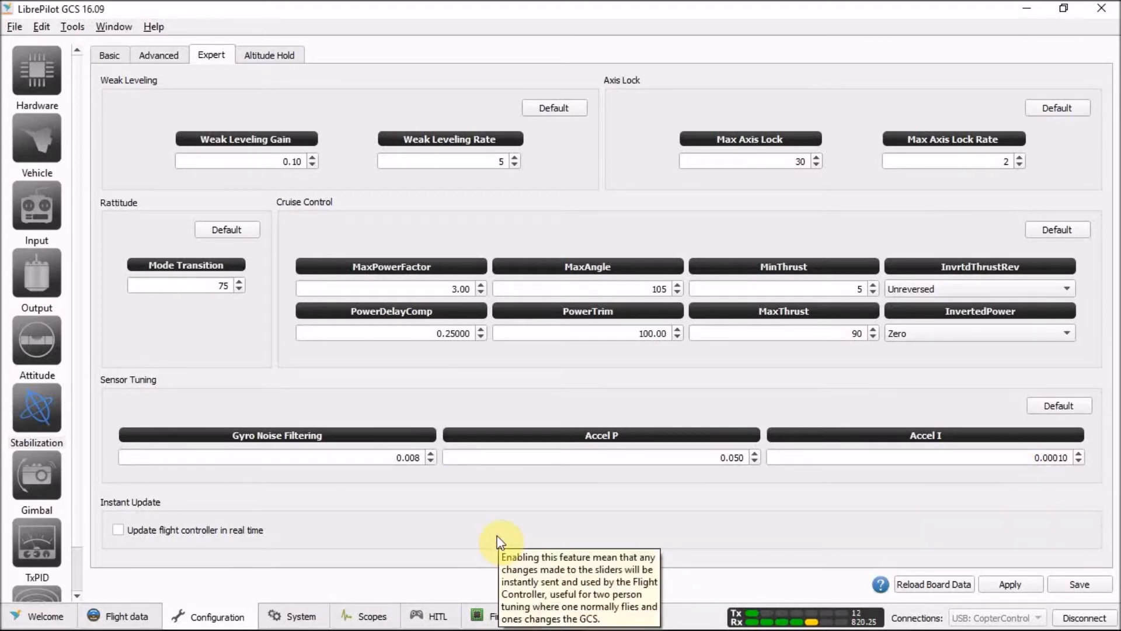
{"action": "mouse_move", "coordinate": [472, 517]}
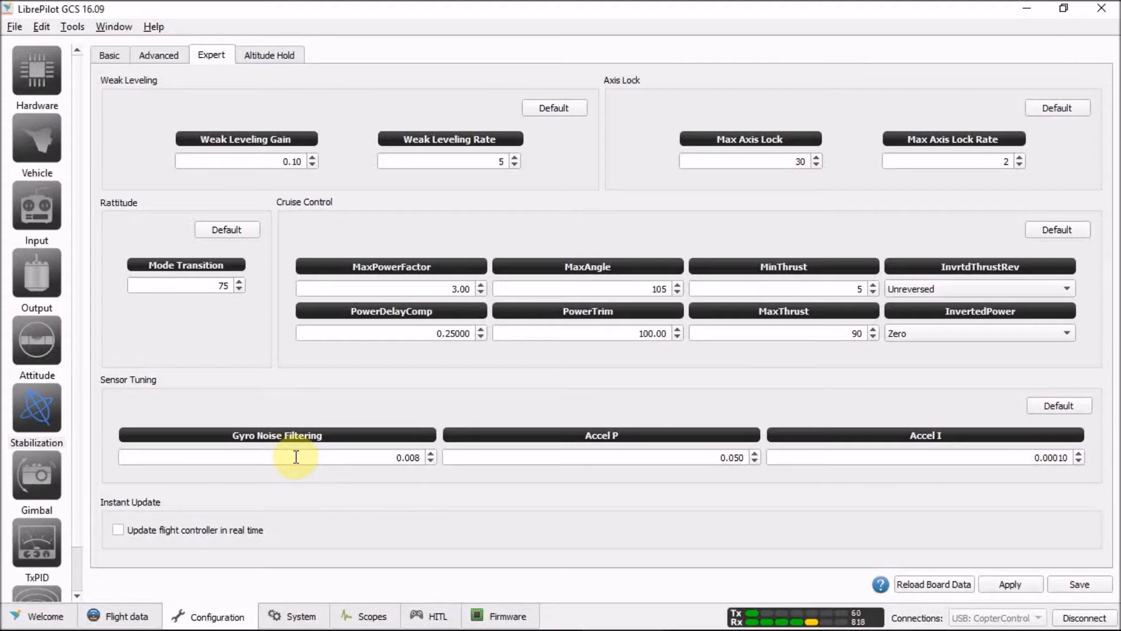
{"action": "mouse_move", "coordinate": [295, 457]}
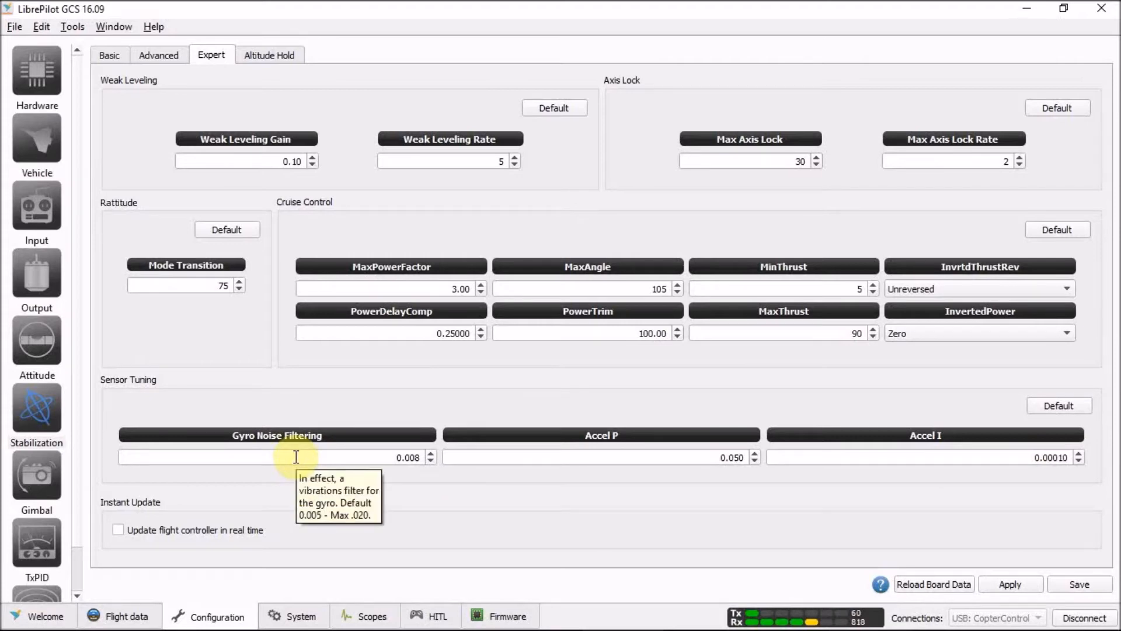
{"action": "mouse_move", "coordinate": [422, 473]}
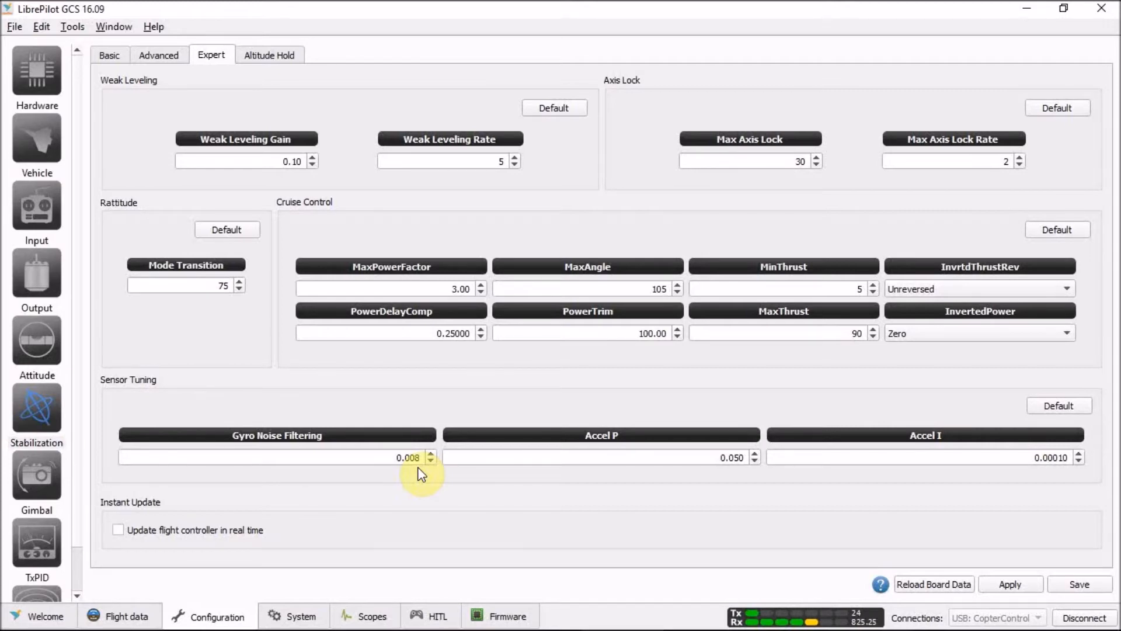
{"action": "mouse_move", "coordinate": [413, 469]}
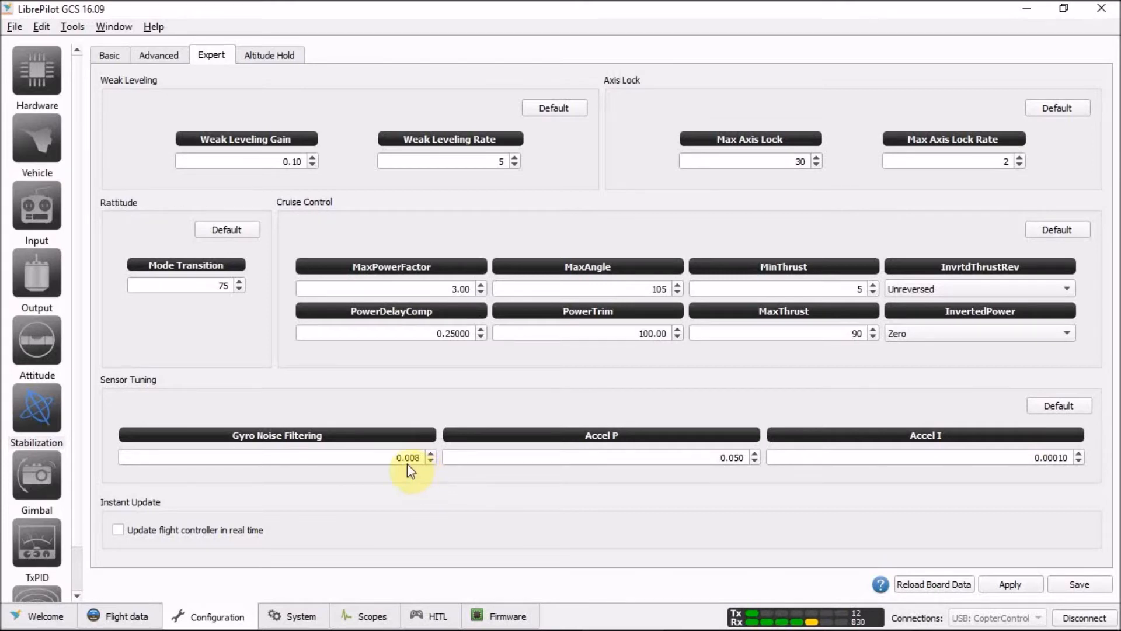
{"action": "mouse_move", "coordinate": [254, 350]}
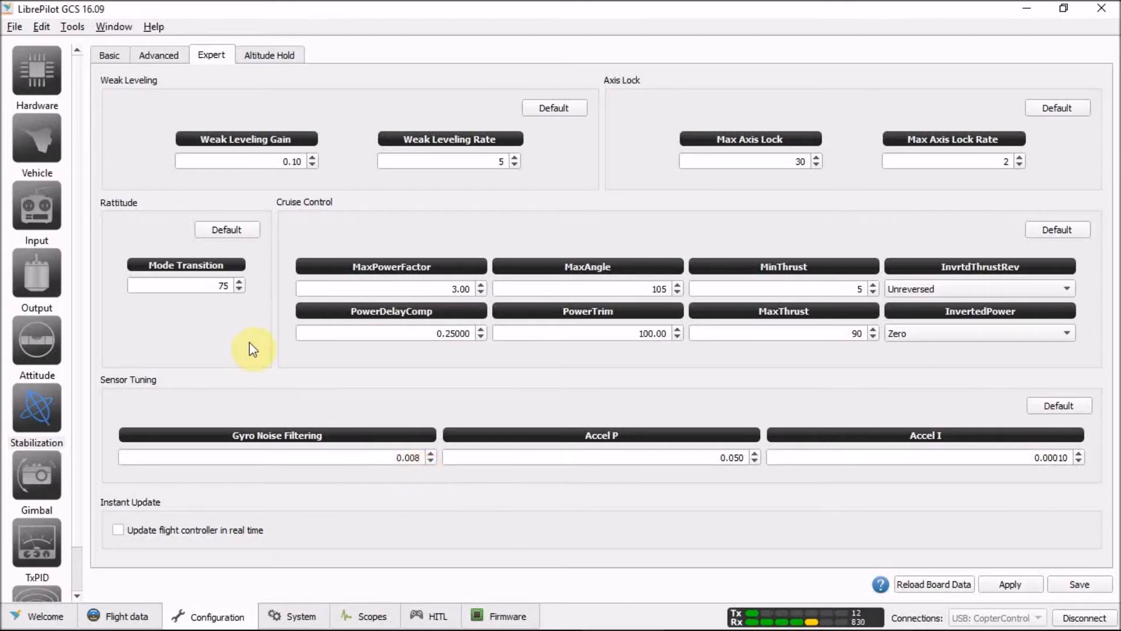
{"action": "mouse_move", "coordinate": [37, 347]}
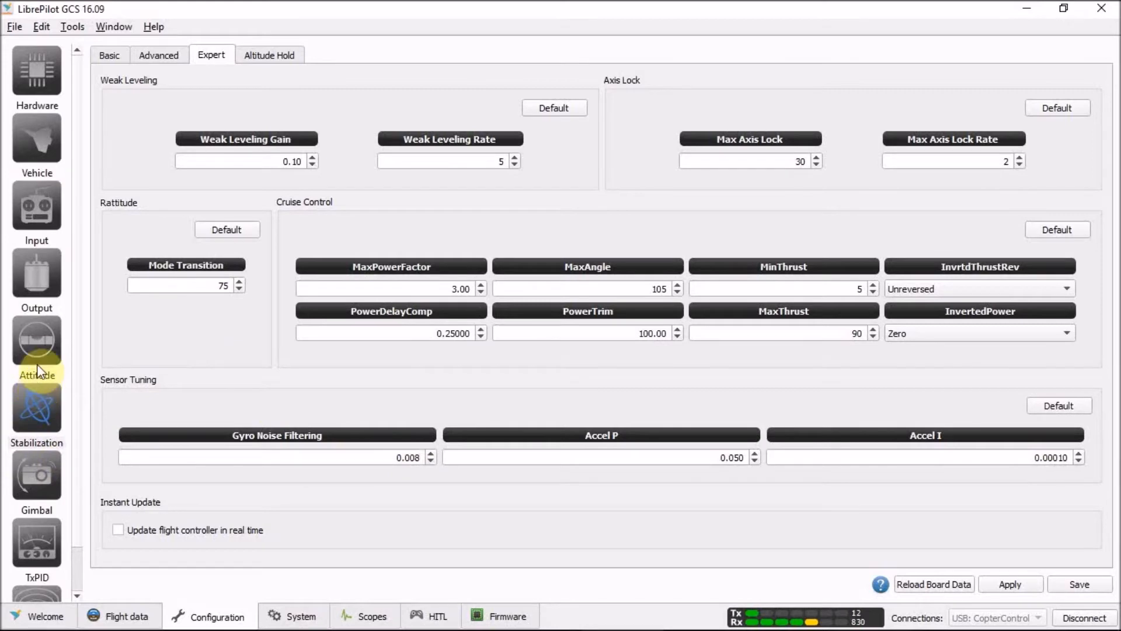
Display the Attitude page showing accelerometer filtering 0.07 and level calibration at 0%
{"action": "left_click", "coordinate": [37, 341]}
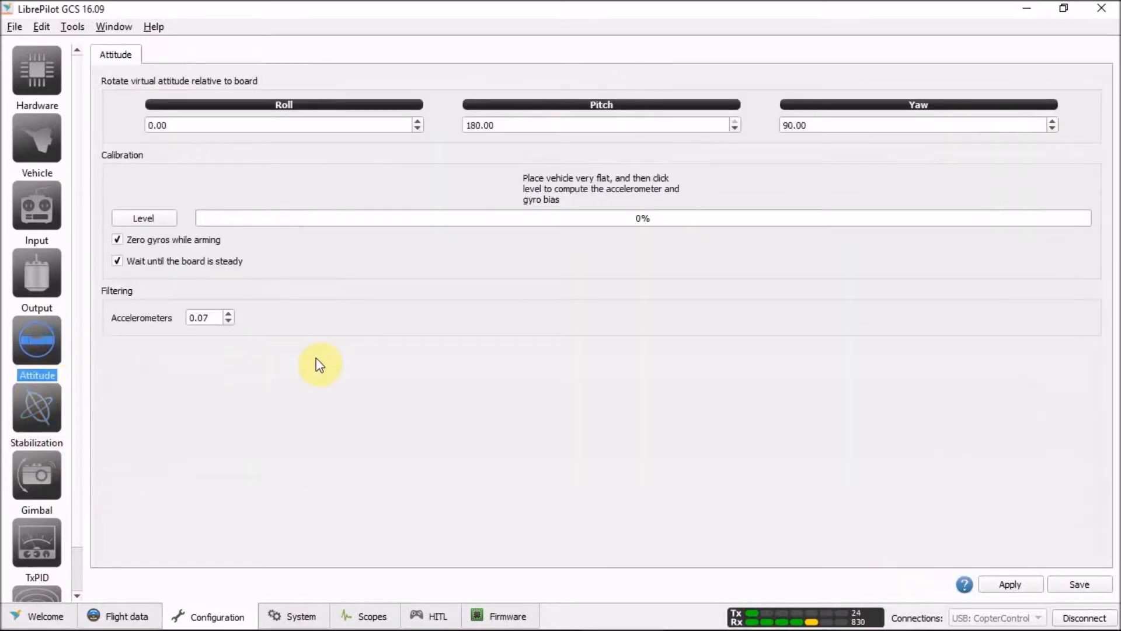
{"action": "mouse_move", "coordinate": [320, 350]}
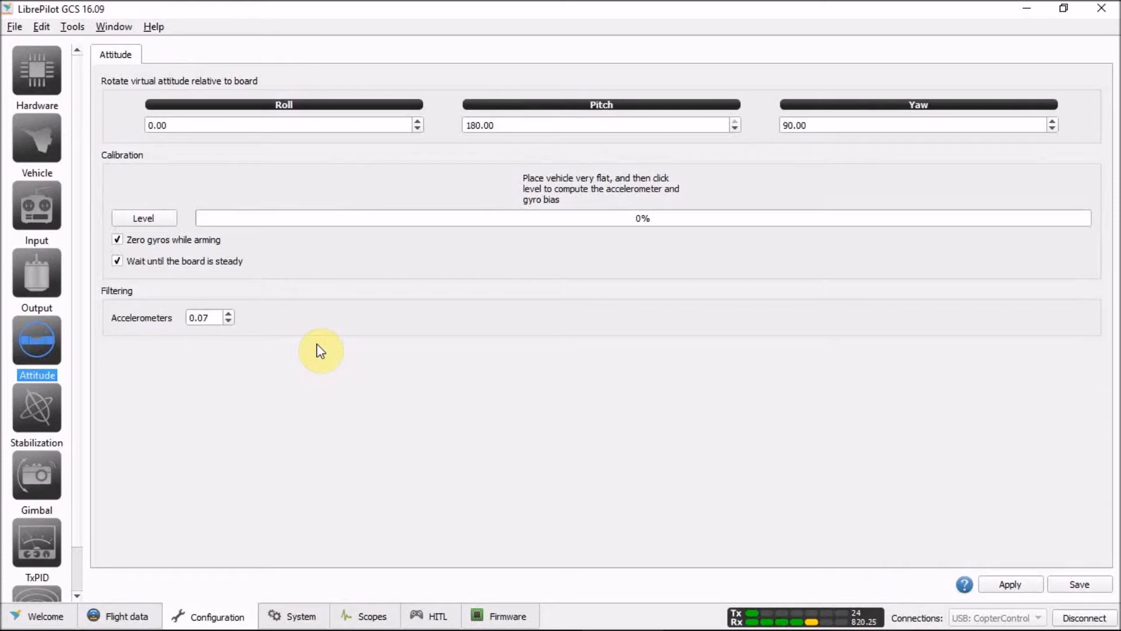
{"action": "mouse_move", "coordinate": [386, 372]}
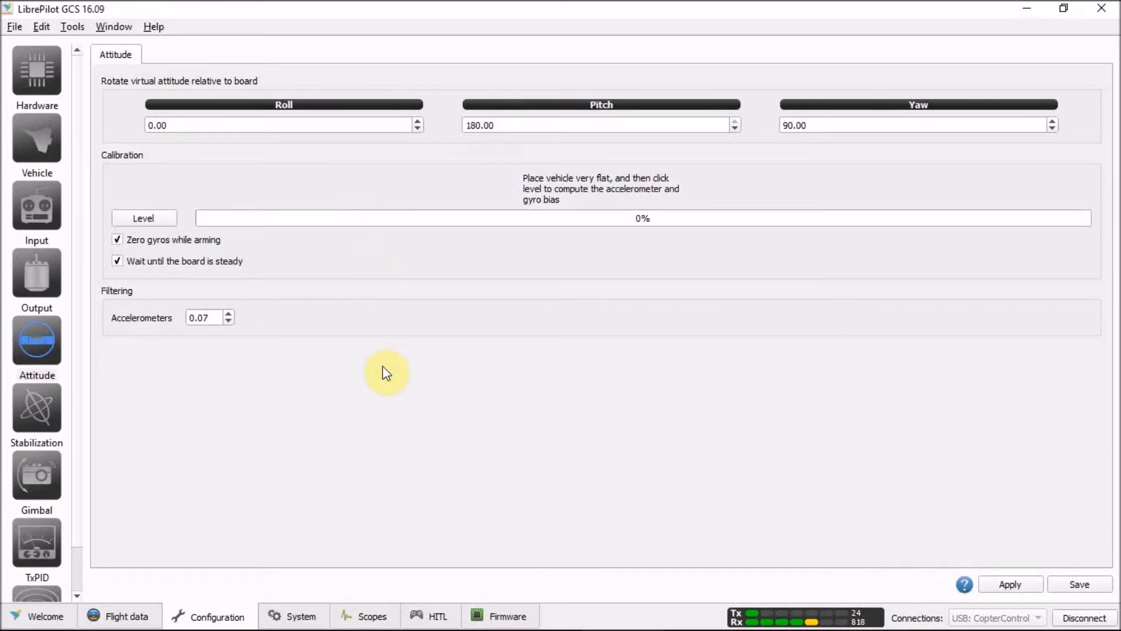
{"action": "mouse_move", "coordinate": [141, 321]}
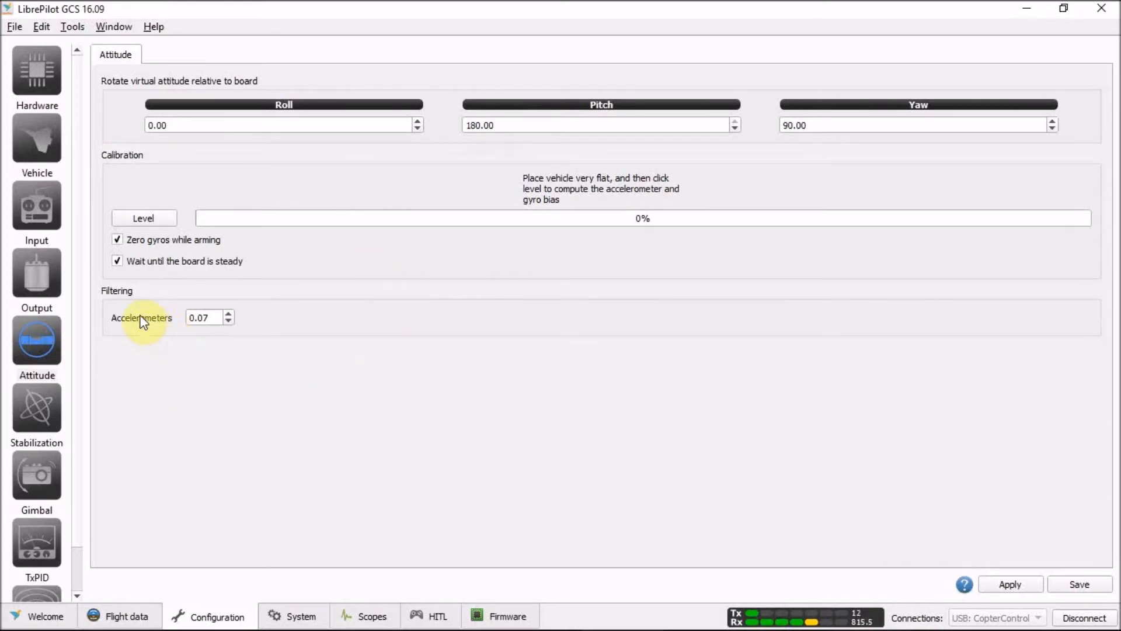
{"action": "mouse_move", "coordinate": [218, 336]}
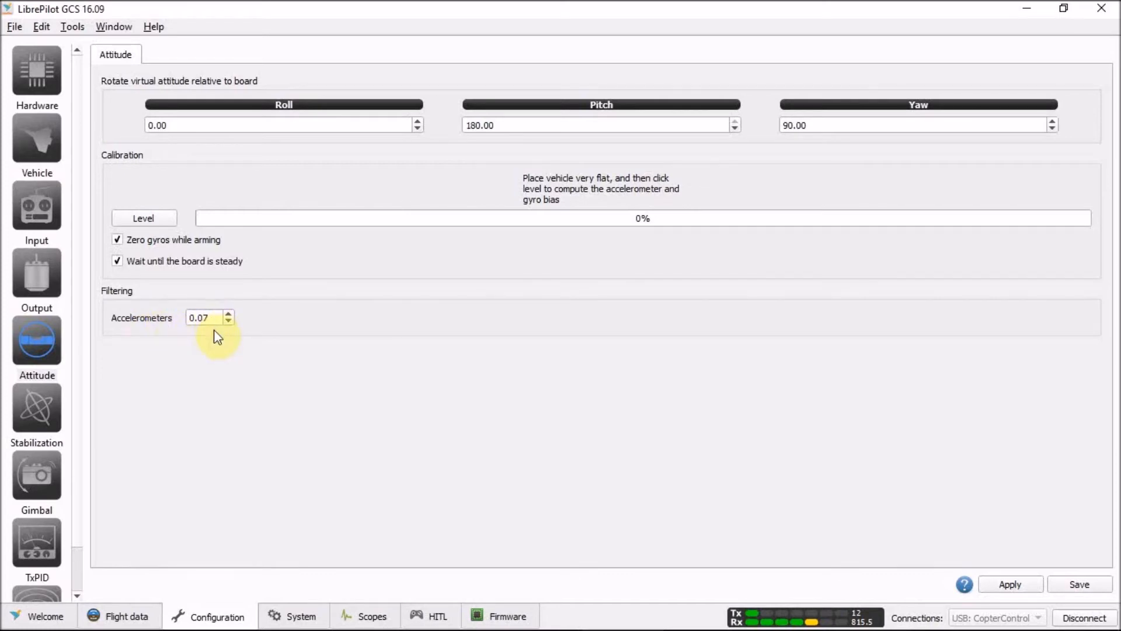
{"action": "mouse_move", "coordinate": [208, 318]}
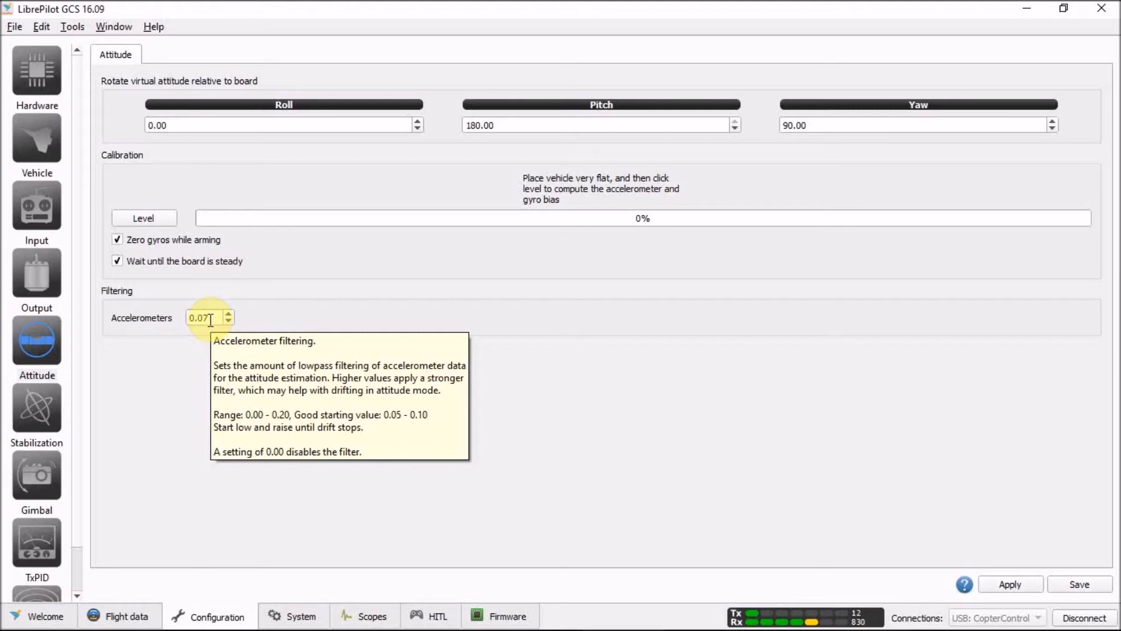
{"action": "mouse_move", "coordinate": [217, 334]}
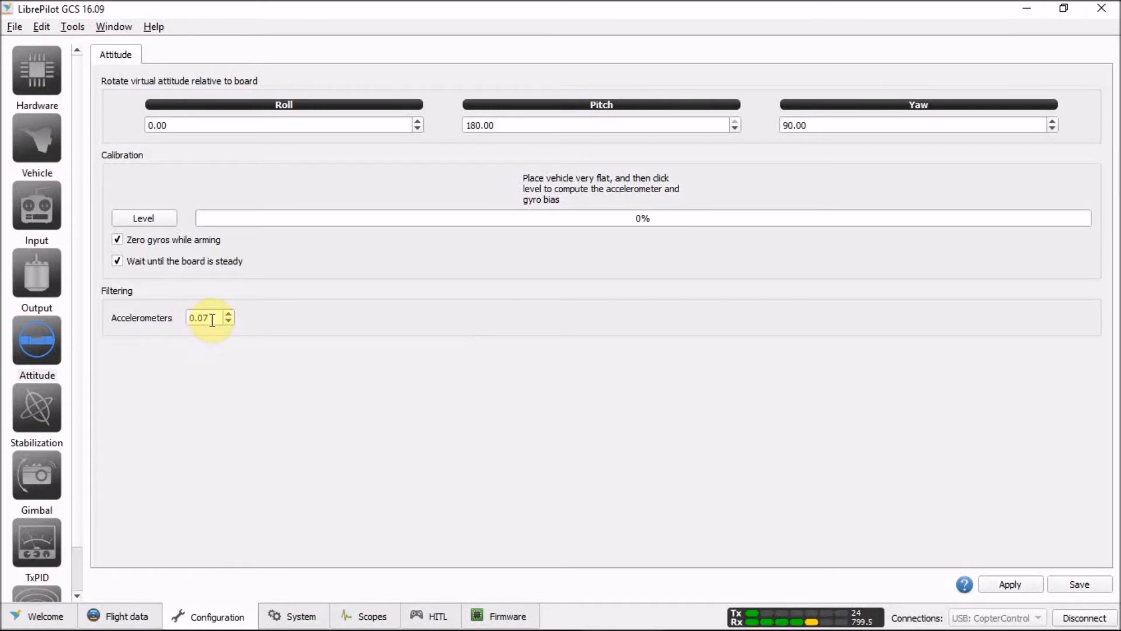
{"action": "mouse_move", "coordinate": [204, 317]}
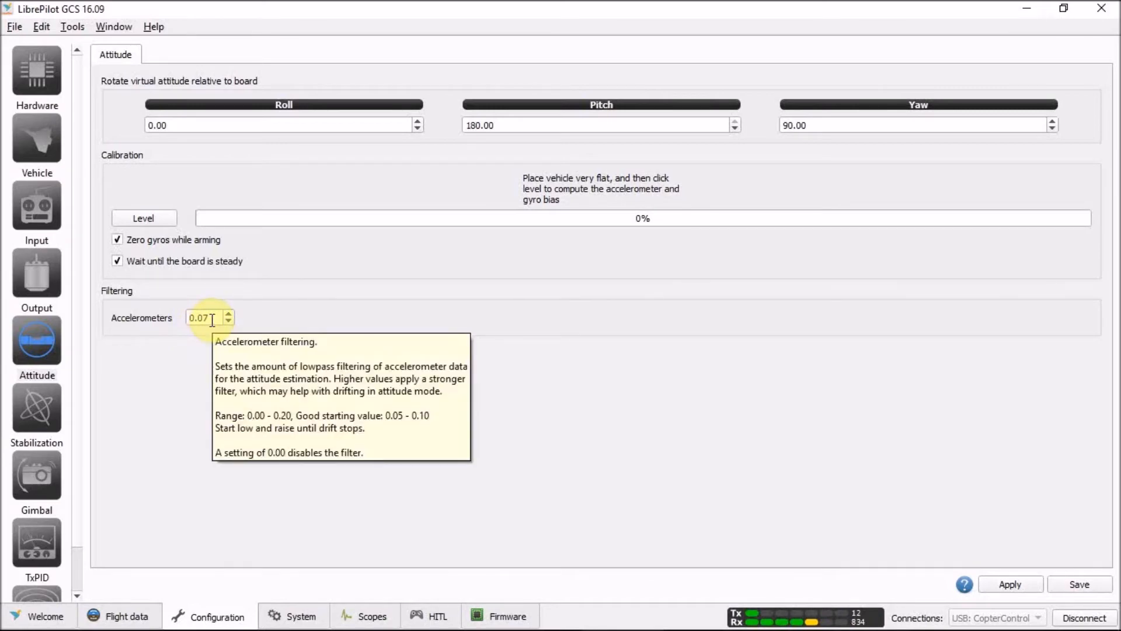
{"action": "mouse_move", "coordinate": [277, 376]}
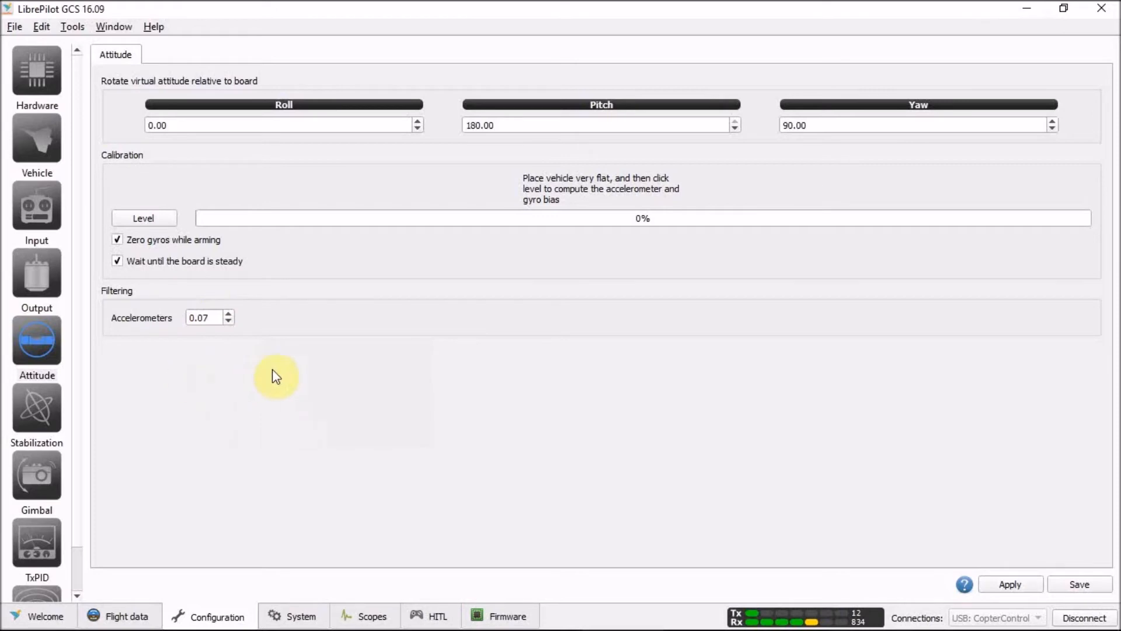
{"action": "mouse_move", "coordinate": [236, 391]}
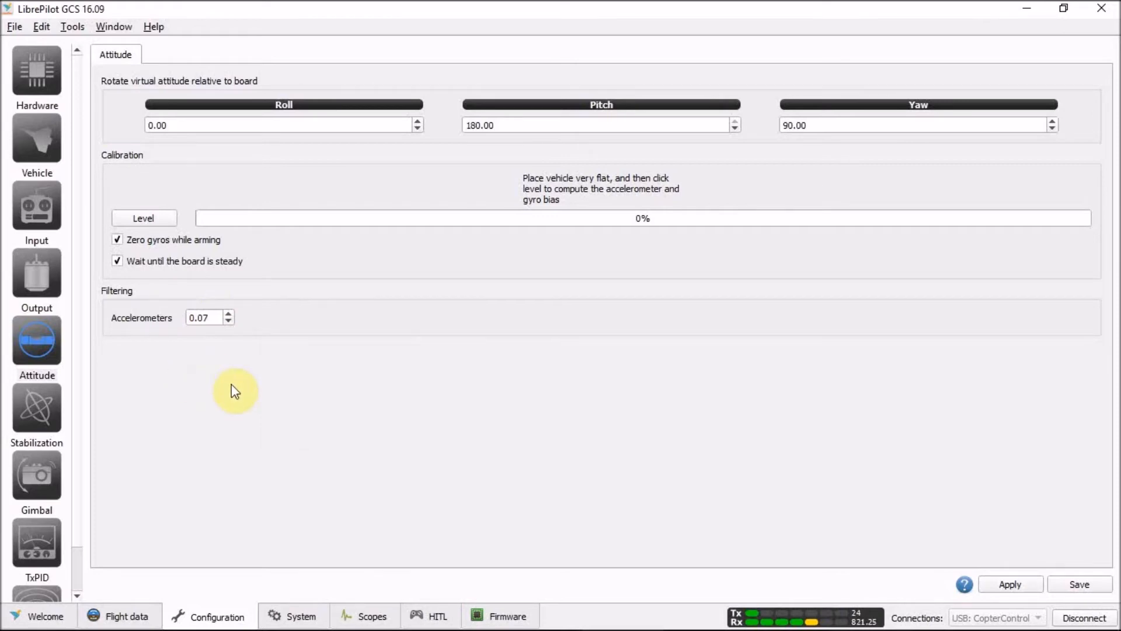